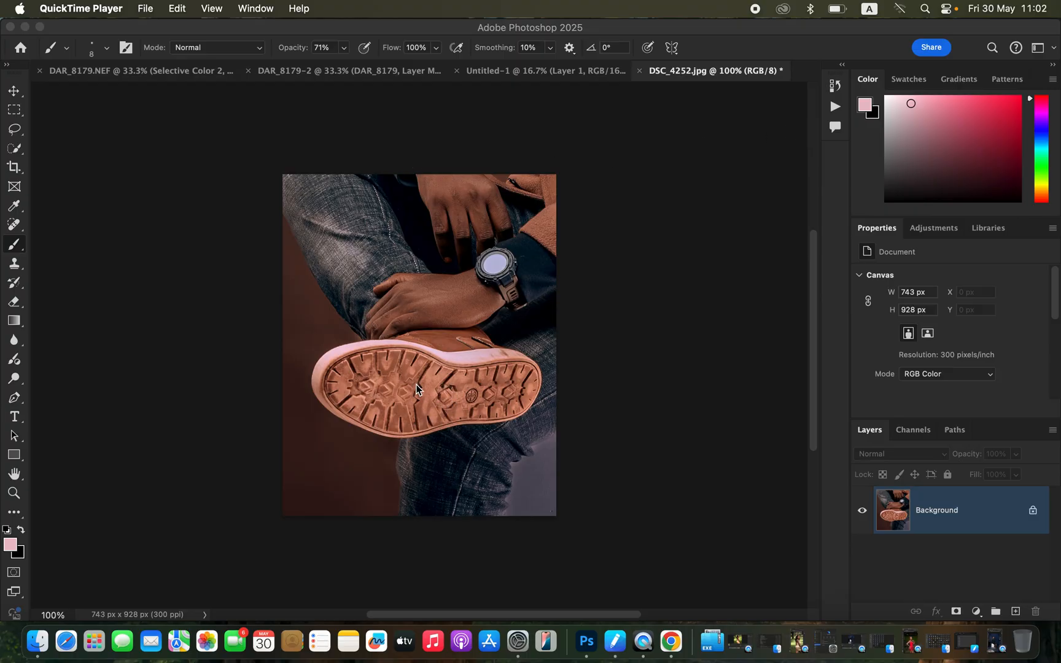
pyautogui.moveTo(449, 388)
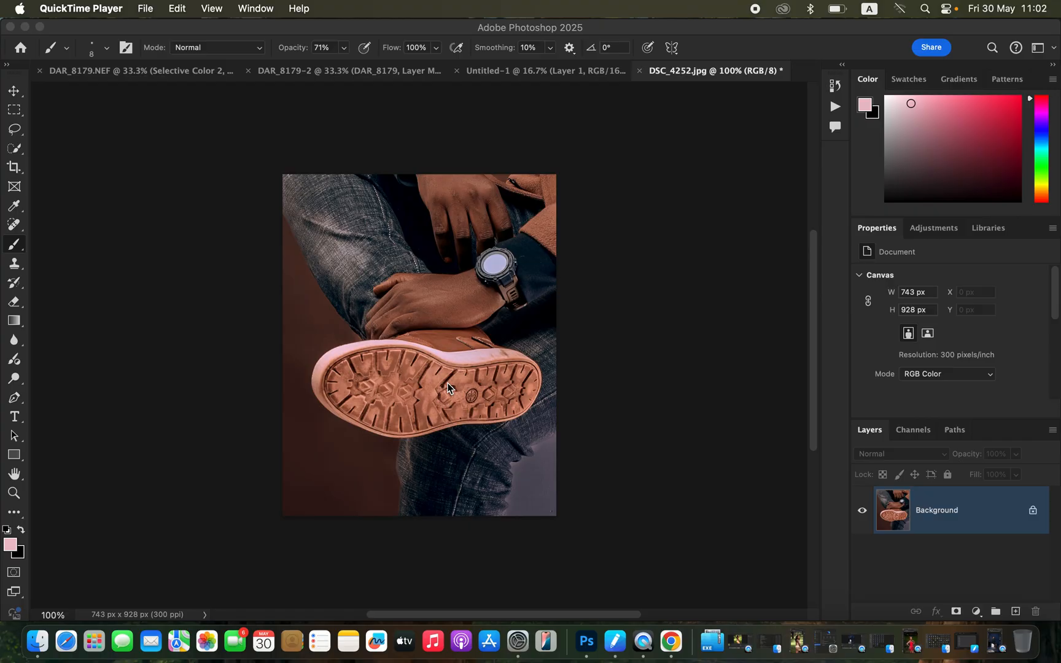
pyautogui.moveTo(982, 19)
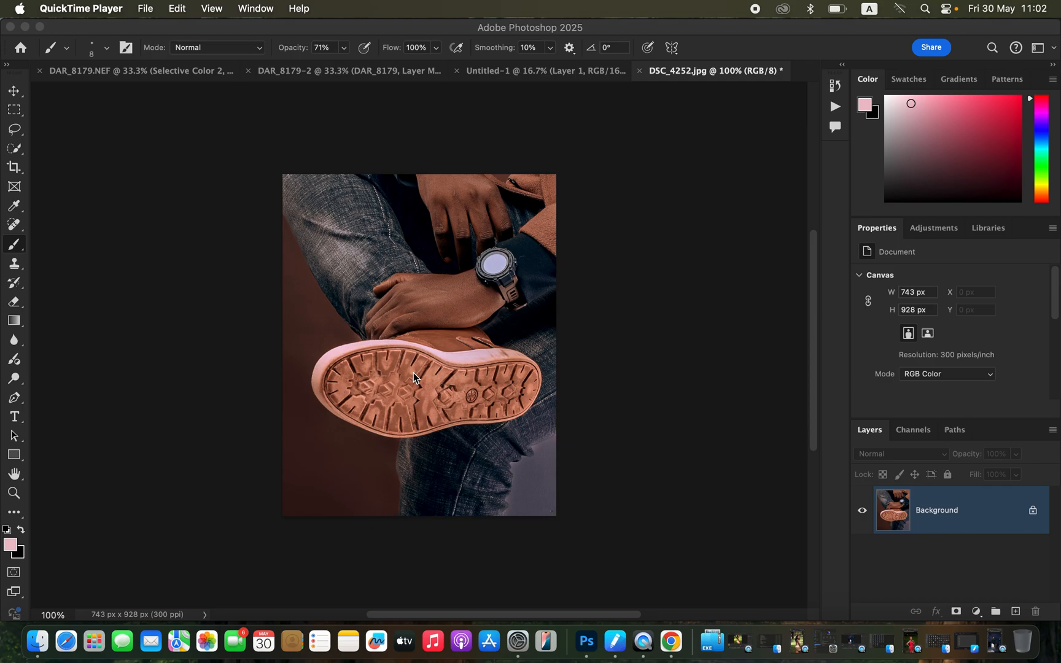
pyautogui.moveTo(889, 6)
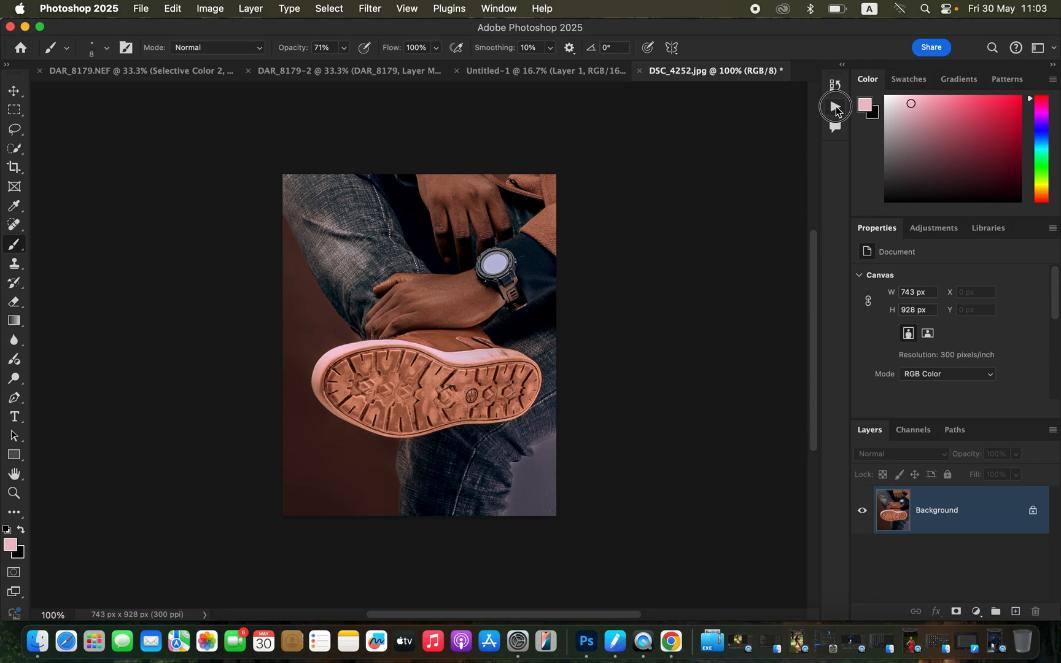
# Run the frequency separation action and settle the low layer's Gaussian Blur radius around 3.6 px
pyautogui.click(835, 105)
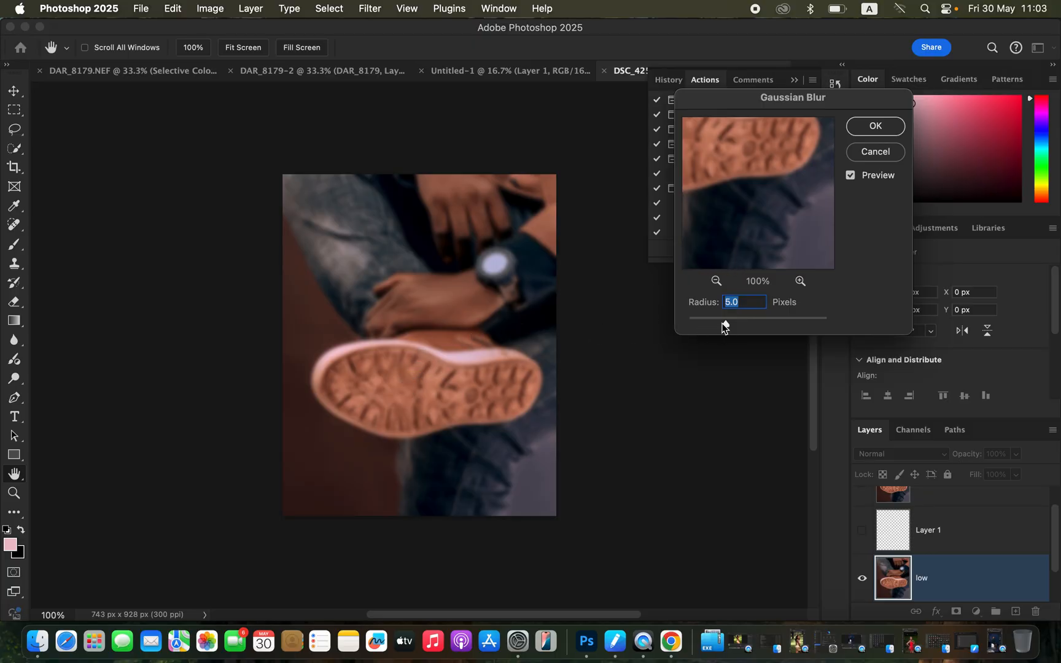
pyautogui.moveTo(724, 318); pyautogui.dragTo(687, 318)
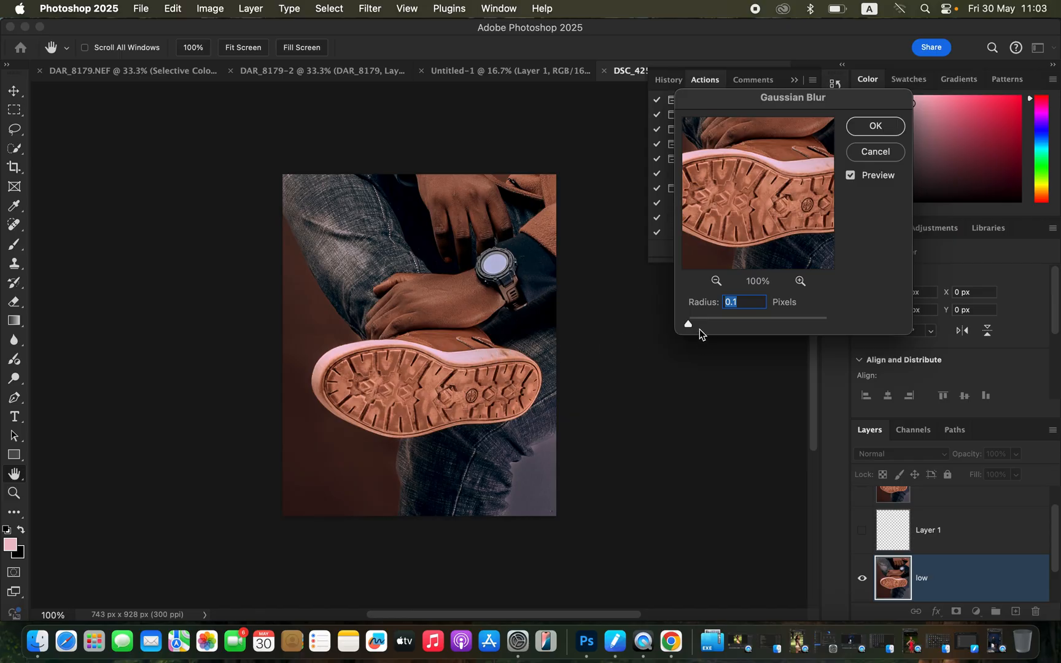
pyautogui.moveTo(688, 323); pyautogui.dragTo(707, 323)
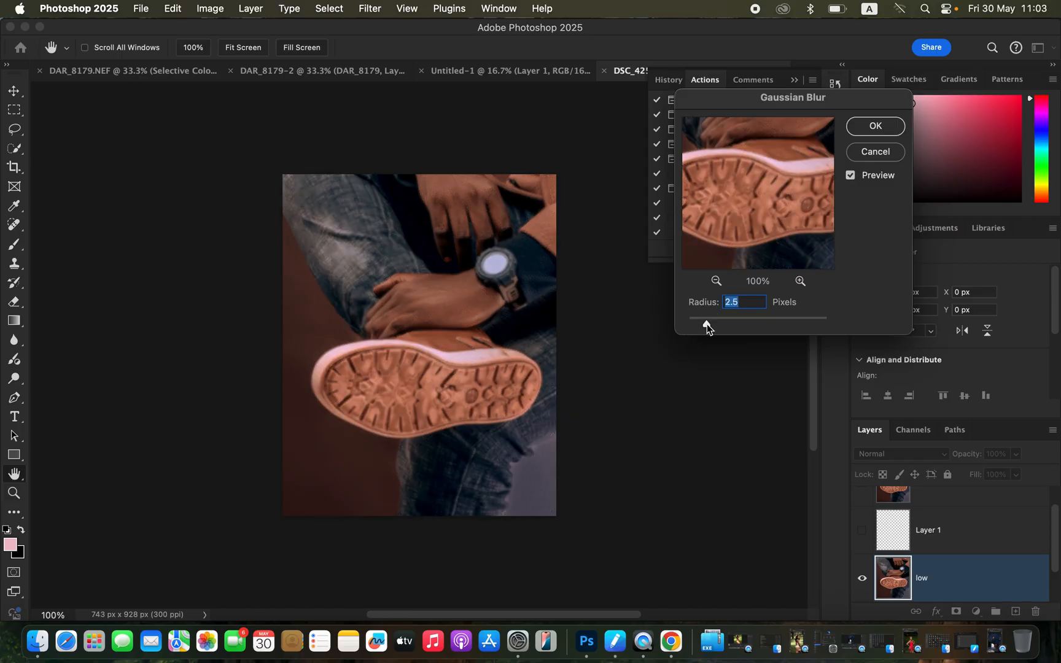
pyautogui.moveTo(705, 318); pyautogui.dragTo(717, 318)
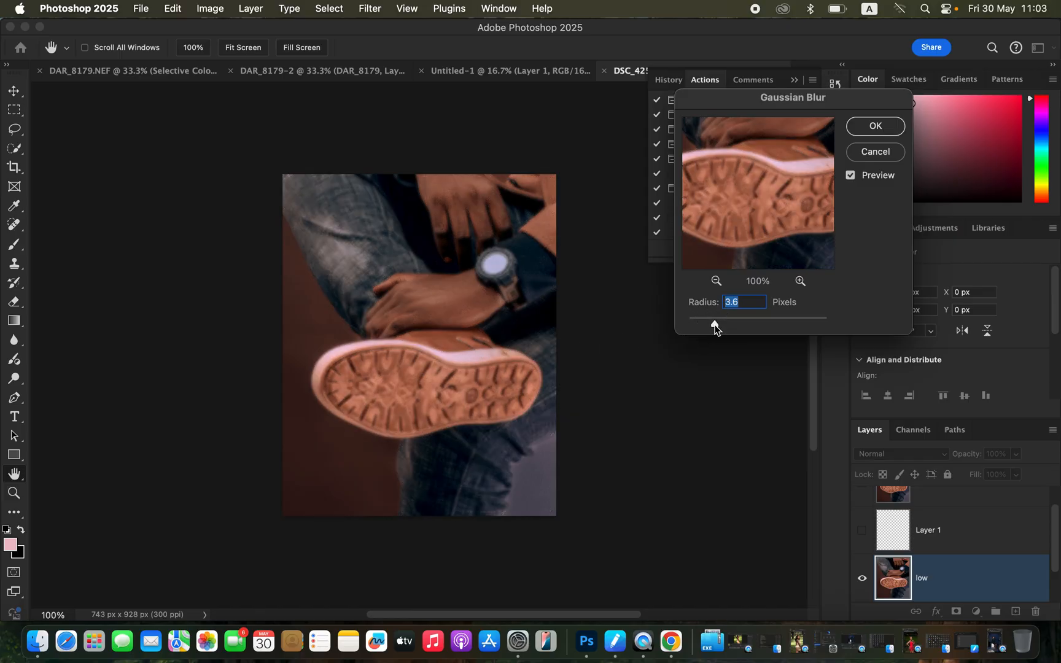
pyautogui.moveTo(717, 318); pyautogui.dragTo(714, 324)
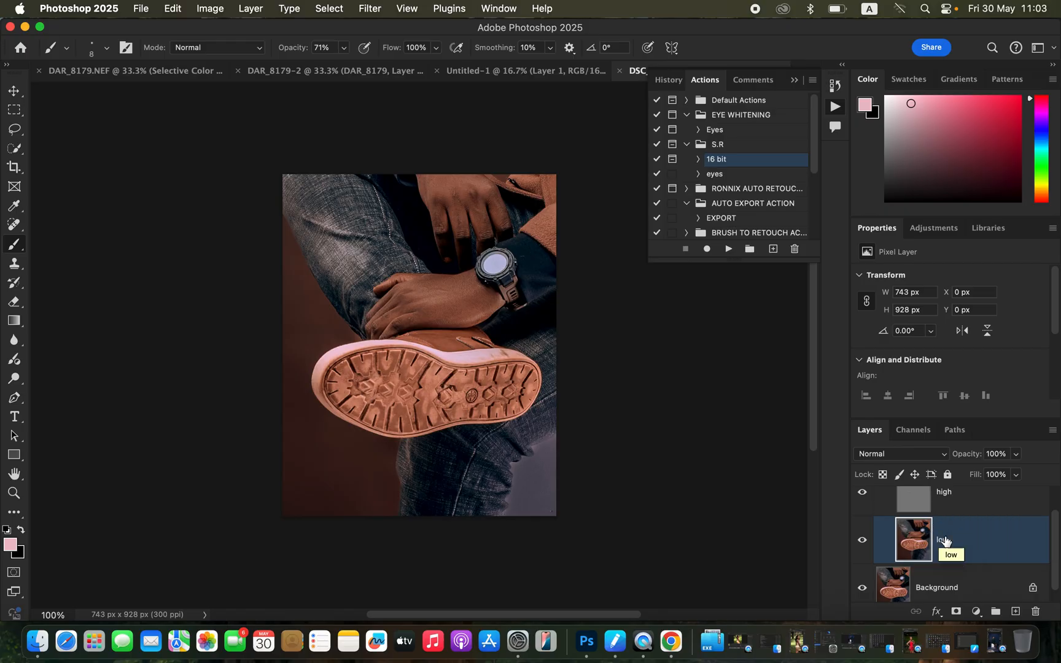
pyautogui.moveTo(984, 543)
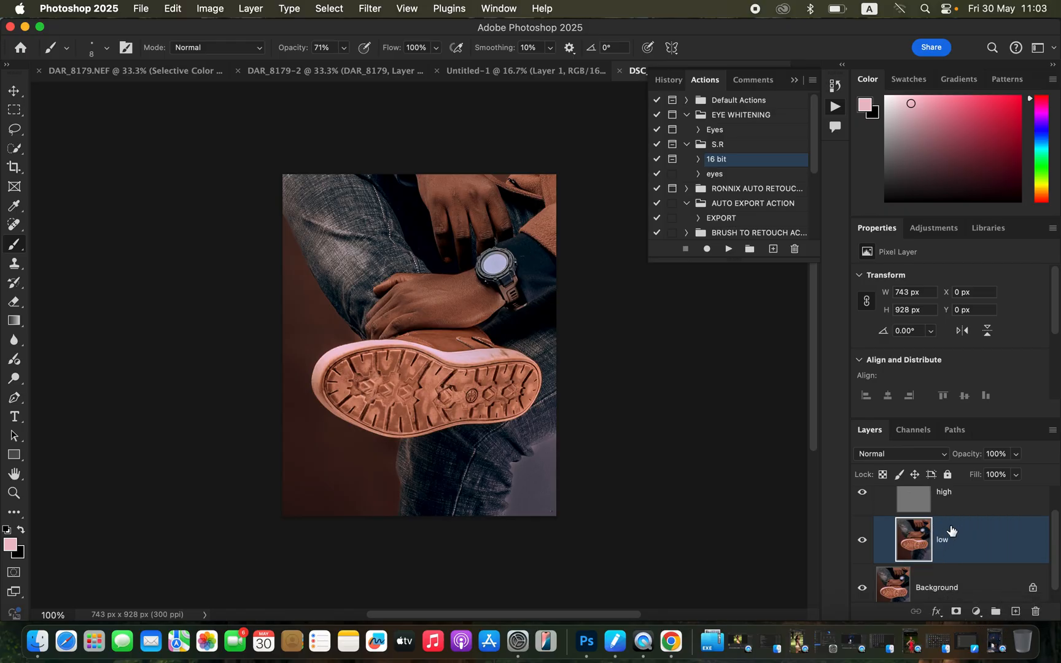
pyautogui.moveTo(957, 543)
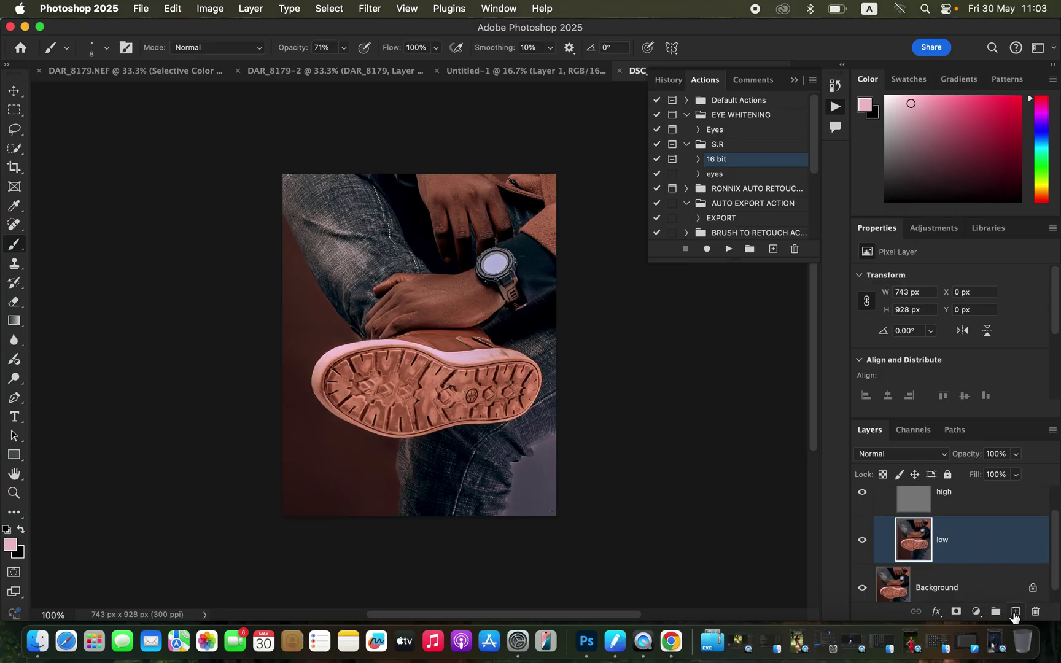
pyautogui.moveTo(1015, 612)
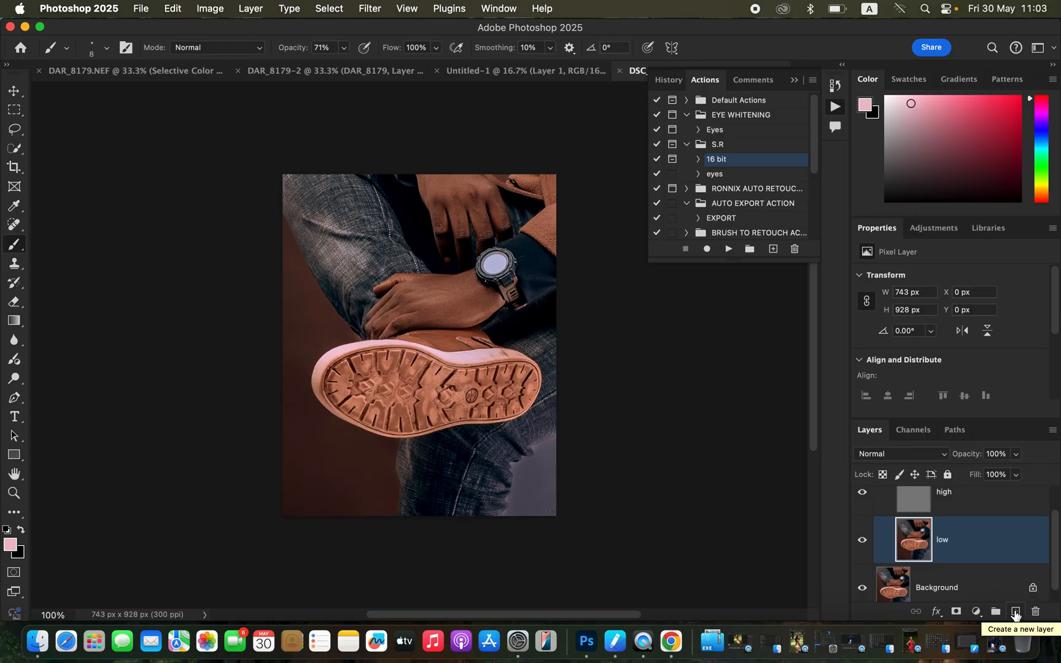
# Create an empty Layer 1 above the low layer
pyautogui.click(1016, 629)
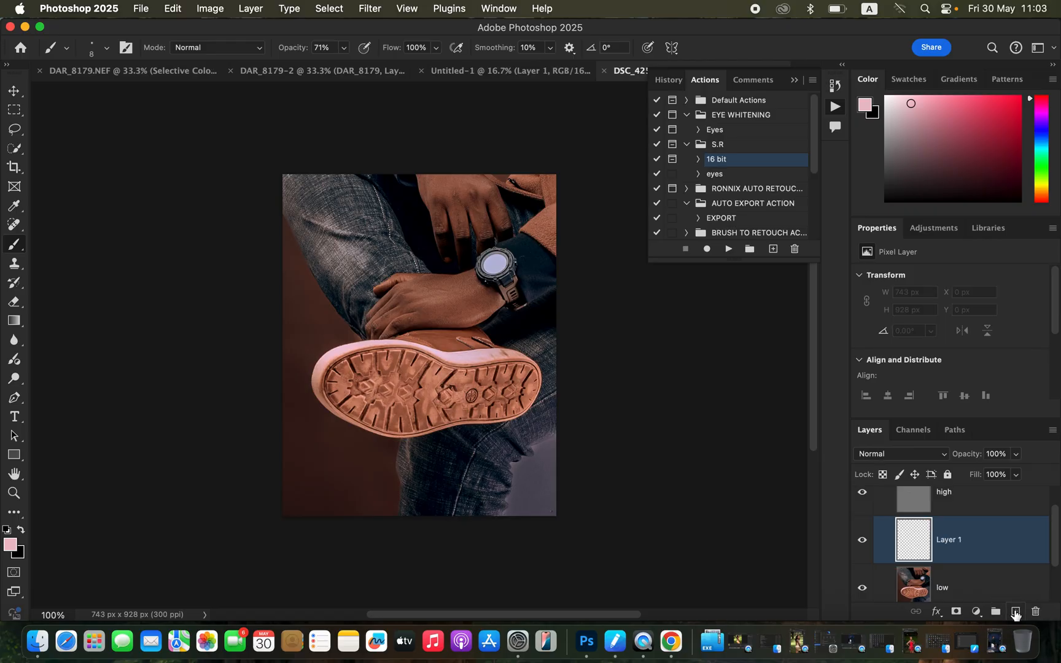
pyautogui.moveTo(956, 542)
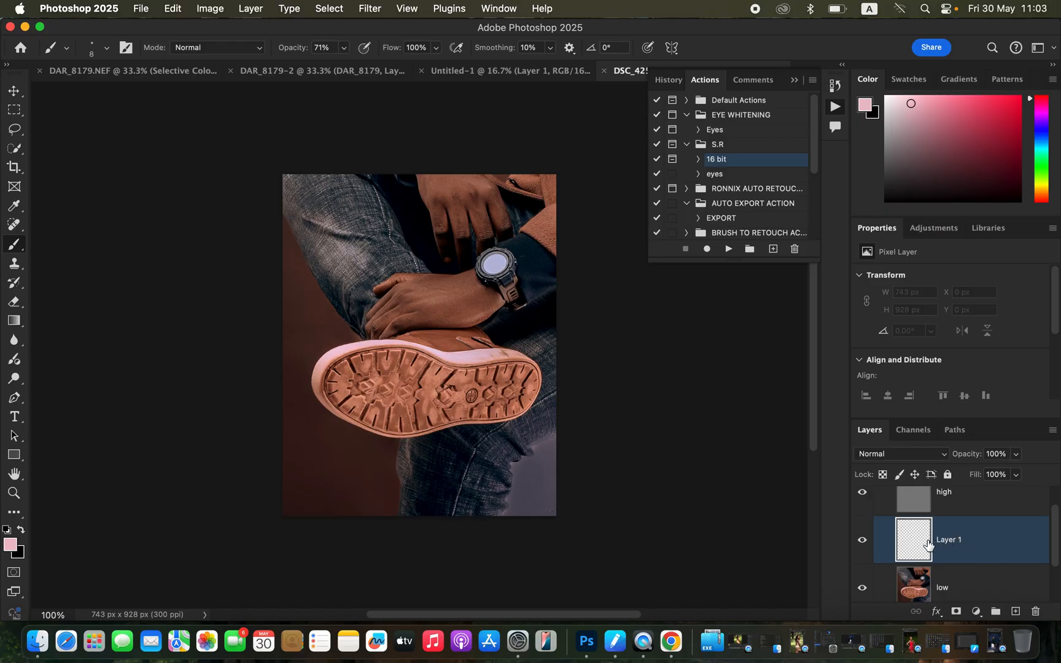
pyautogui.moveTo(957, 591)
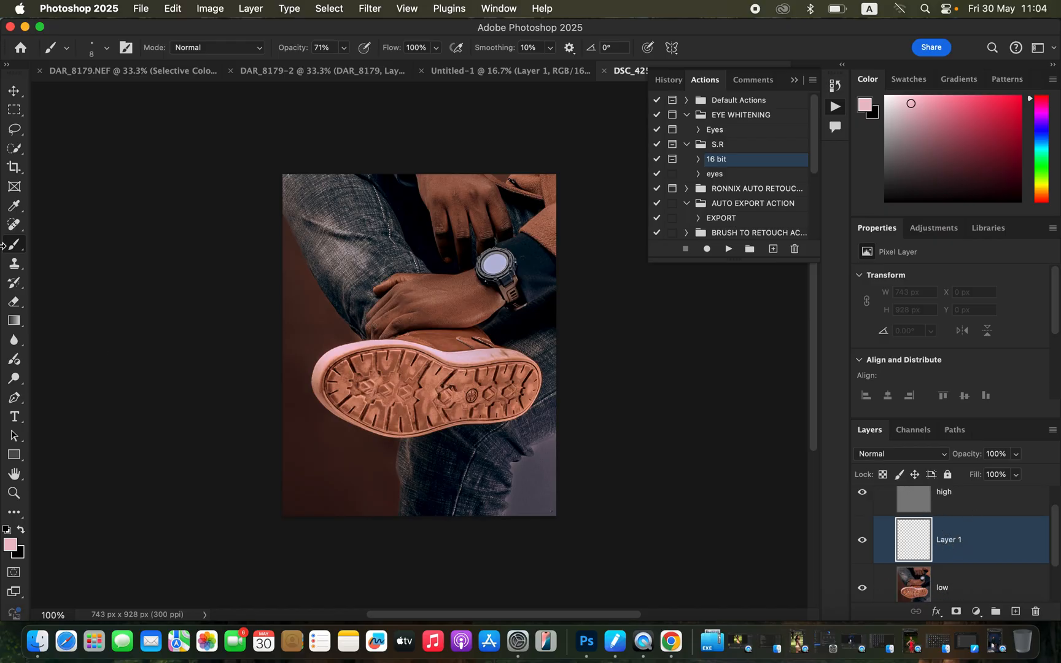
# Pick the regular soft round Brush and lower its opacity to 70%
pyautogui.click(13, 245)
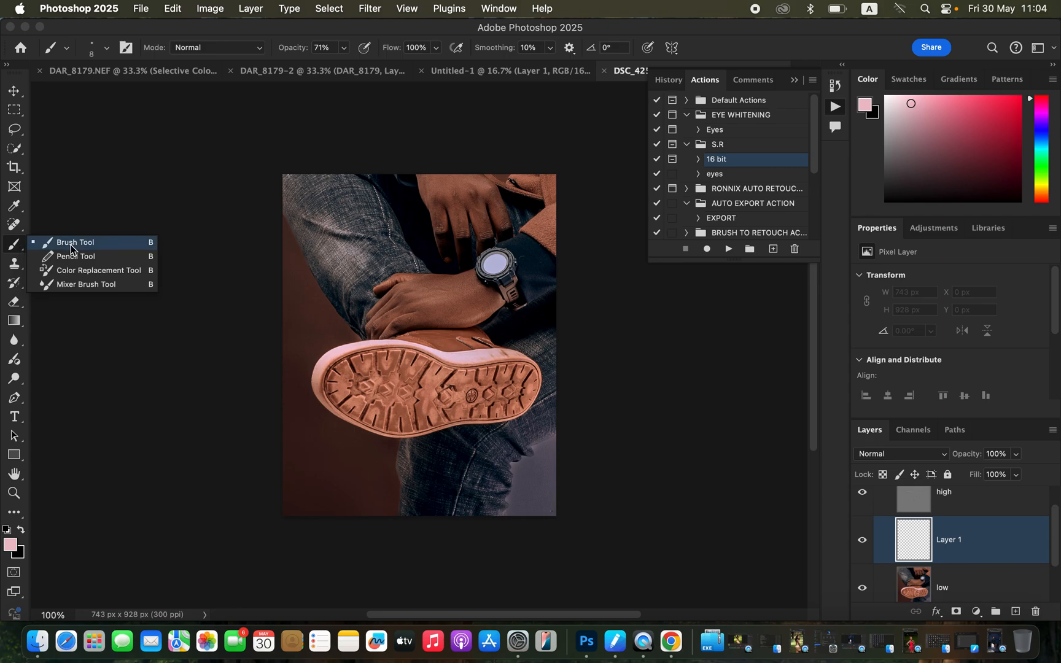
pyautogui.click(105, 48)
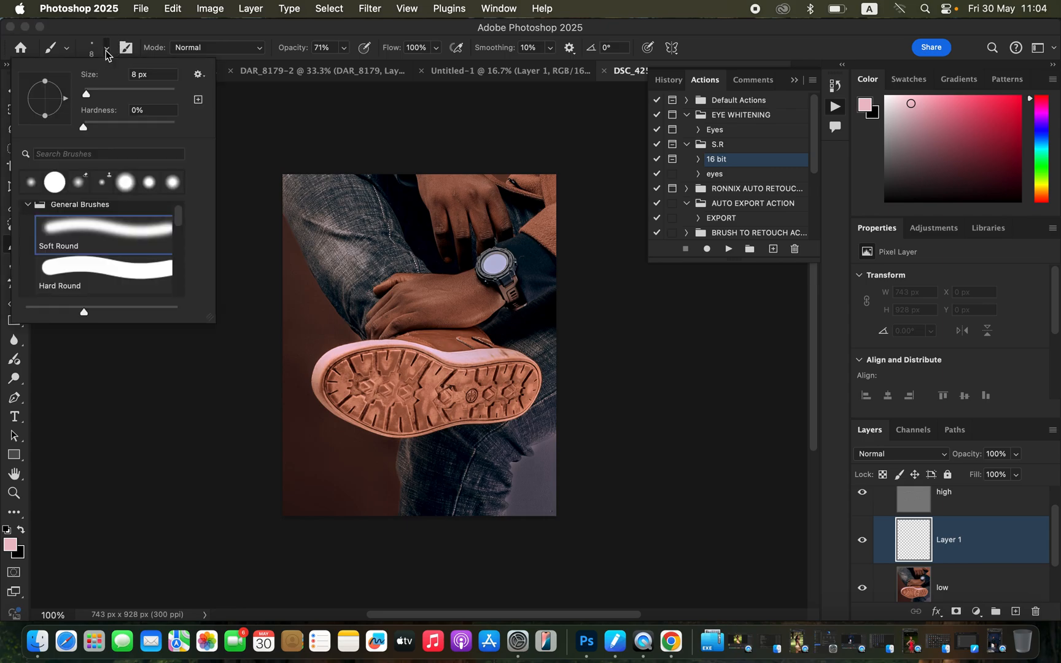
pyautogui.moveTo(60, 224)
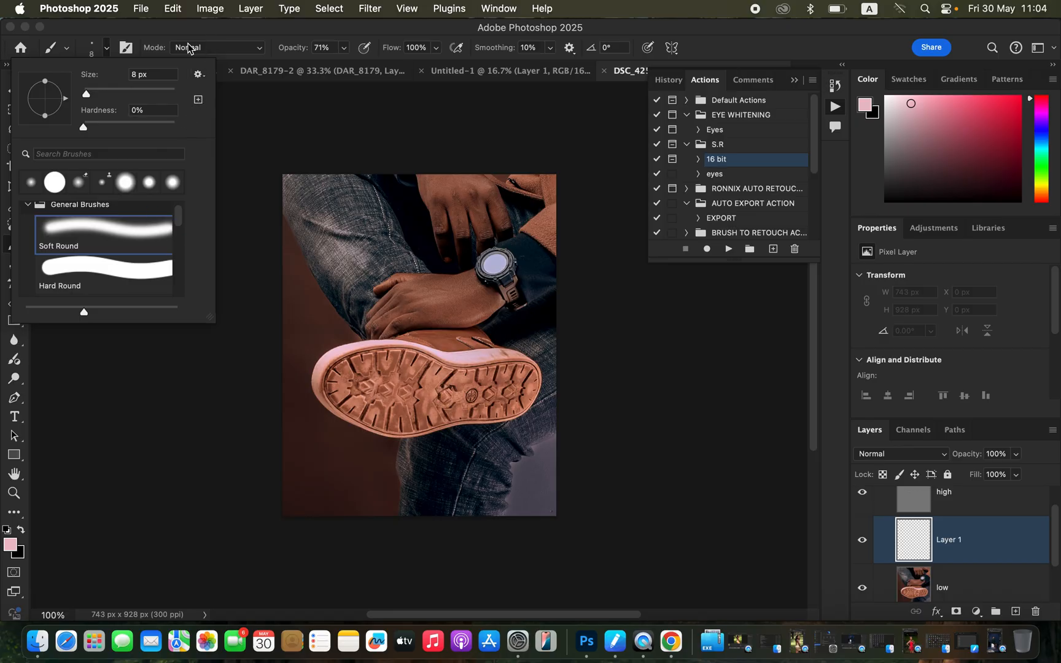
pyautogui.moveTo(345, 55)
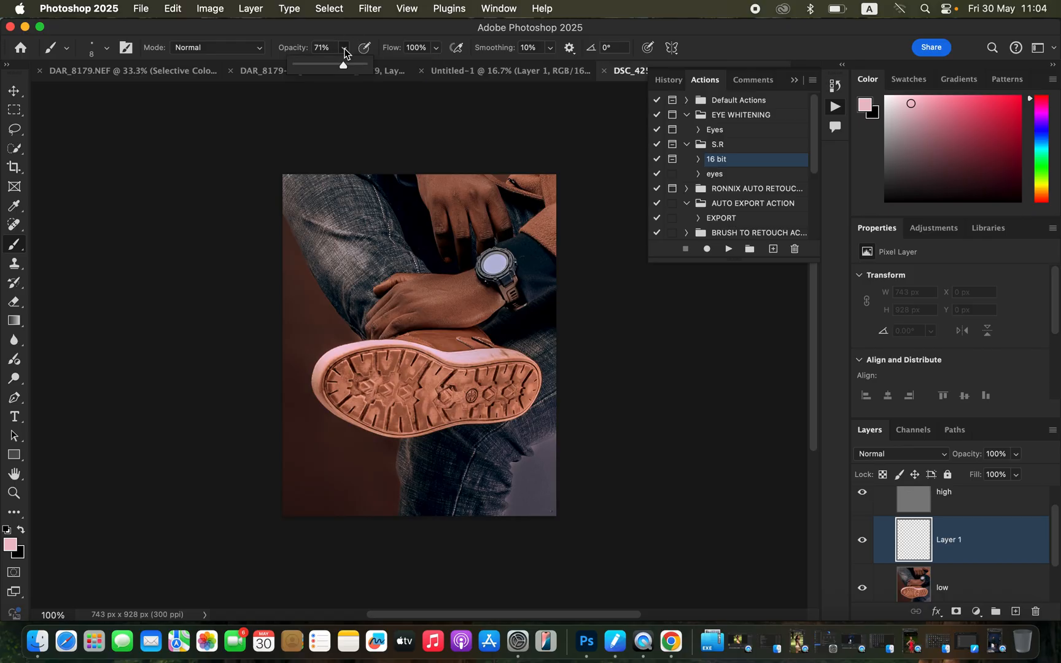
pyautogui.moveTo(343, 64); pyautogui.dragTo(341, 64)
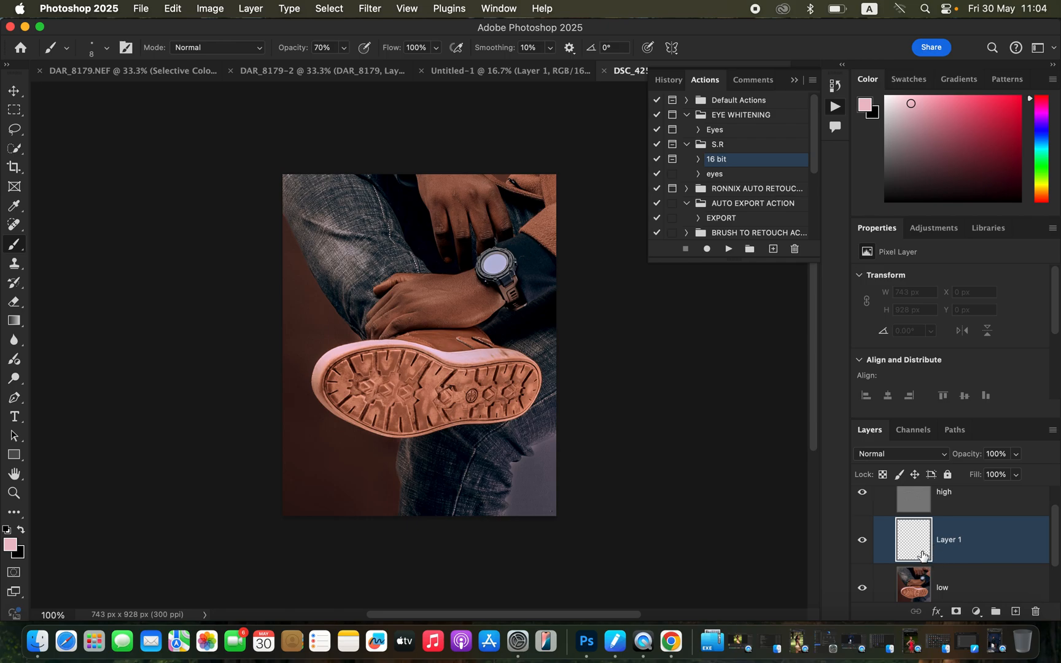
pyautogui.moveTo(929, 550)
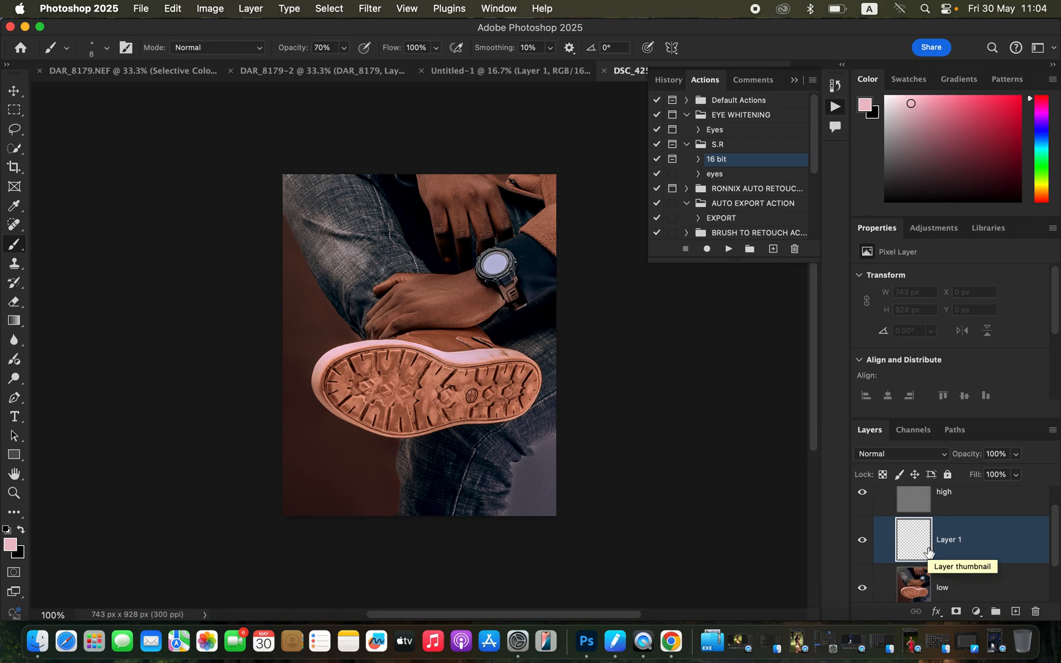
pyautogui.moveTo(947, 590)
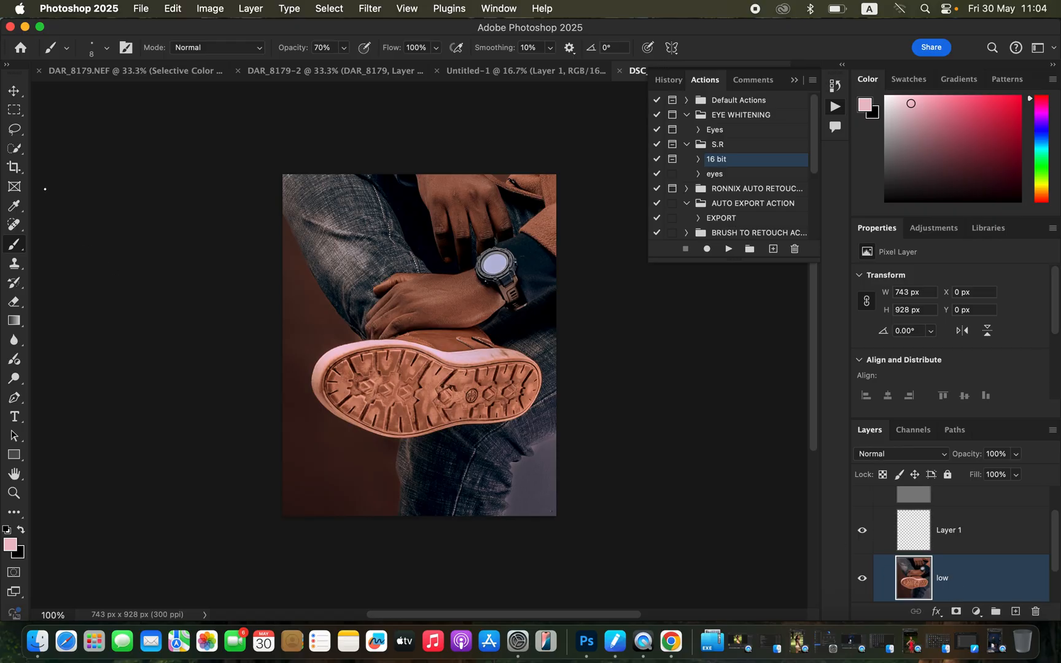
# Select the sole with the Quick Selection tool and make Layer 1 active for painting
pyautogui.click(13, 148)
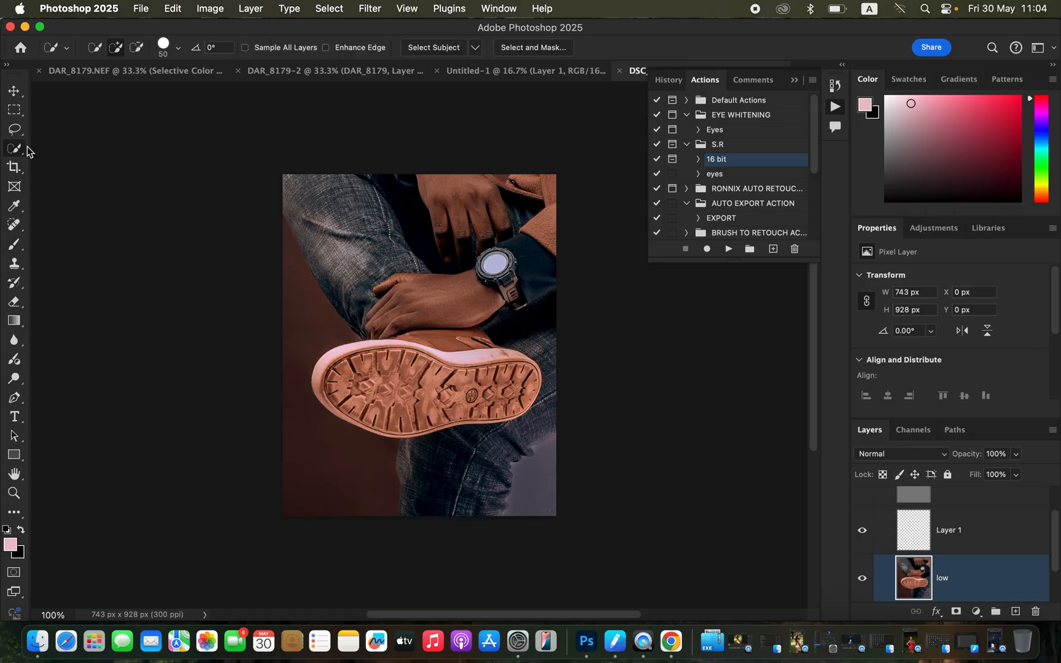
pyautogui.moveTo(420, 396)
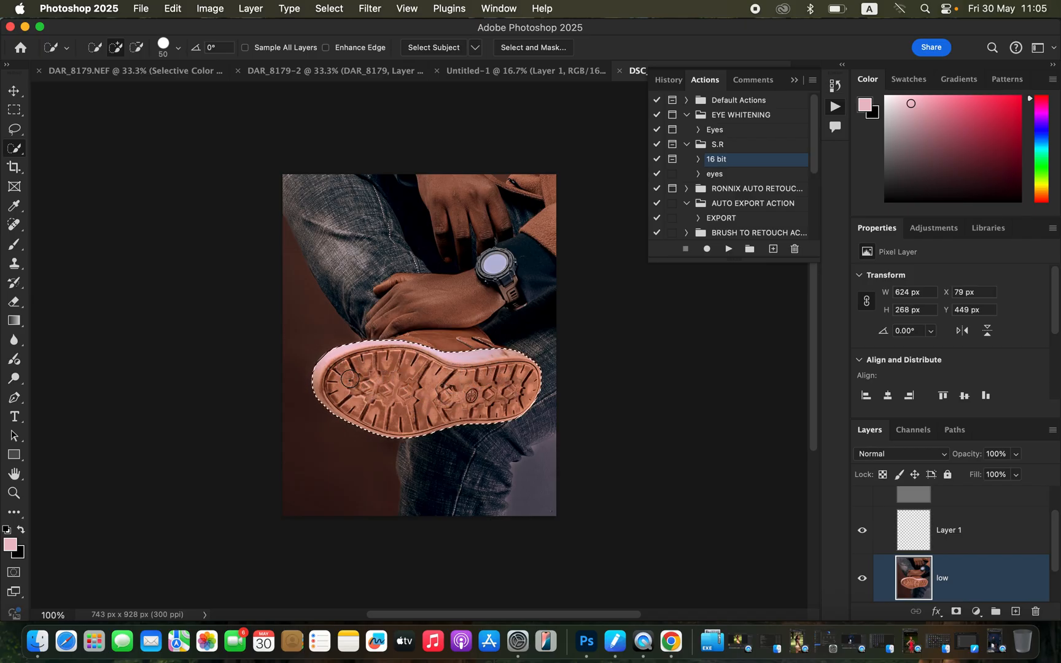
pyautogui.click(950, 530)
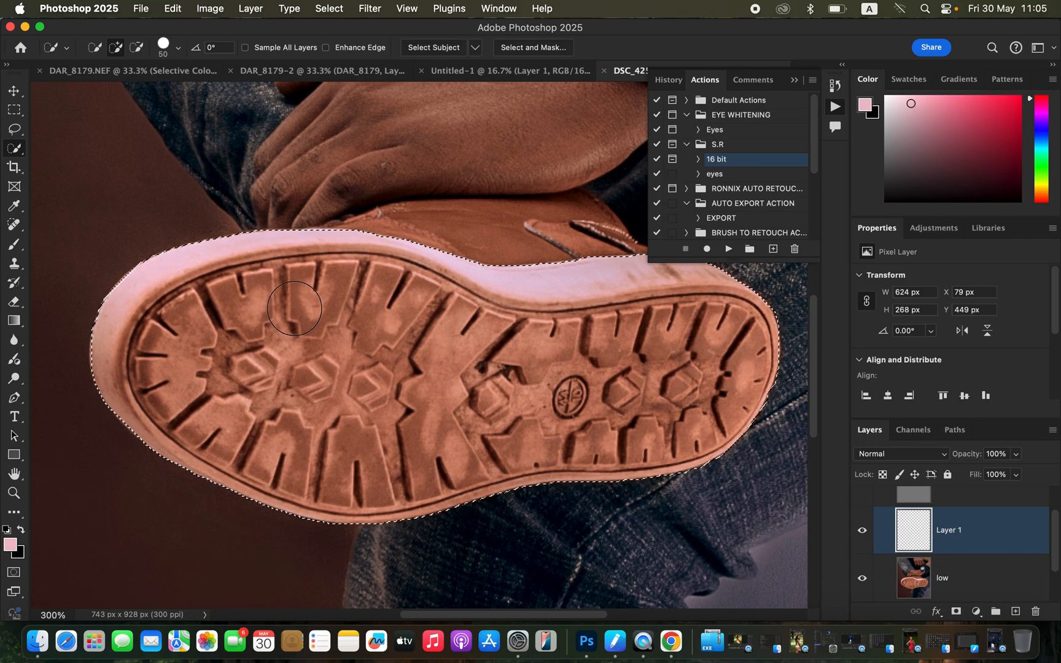
pyautogui.moveTo(546, 286)
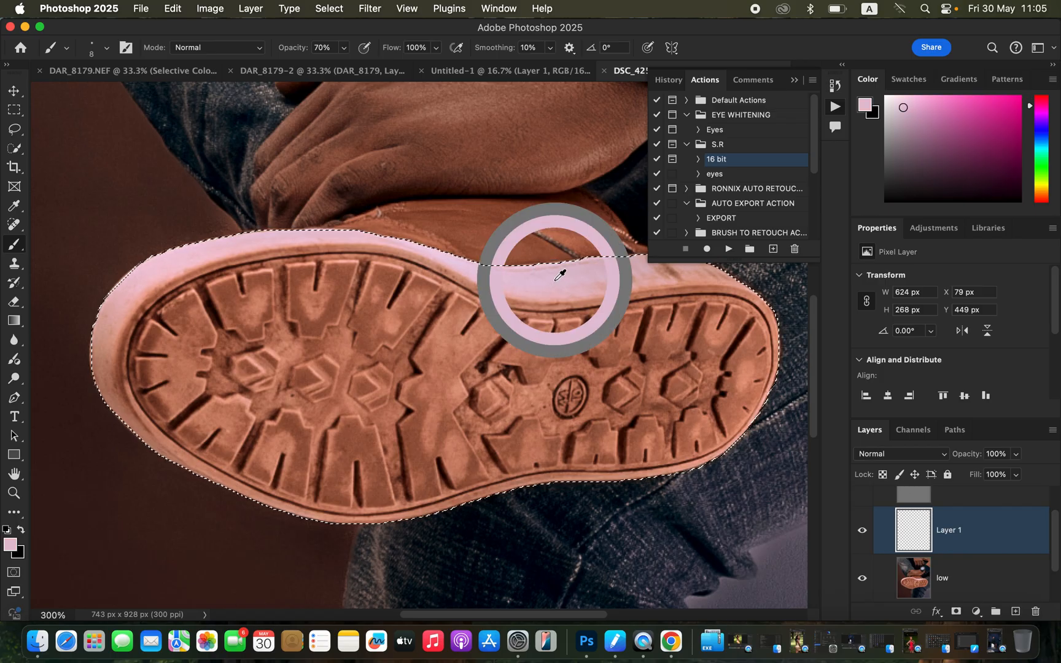
pyautogui.moveTo(344, 322)
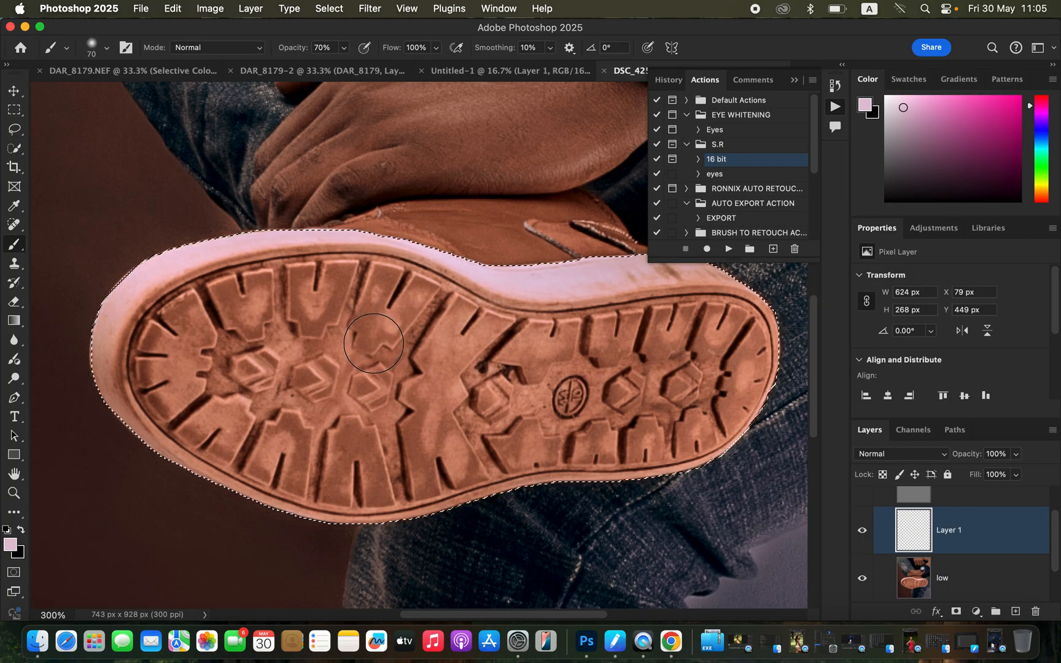
pyautogui.moveTo(366, 351)
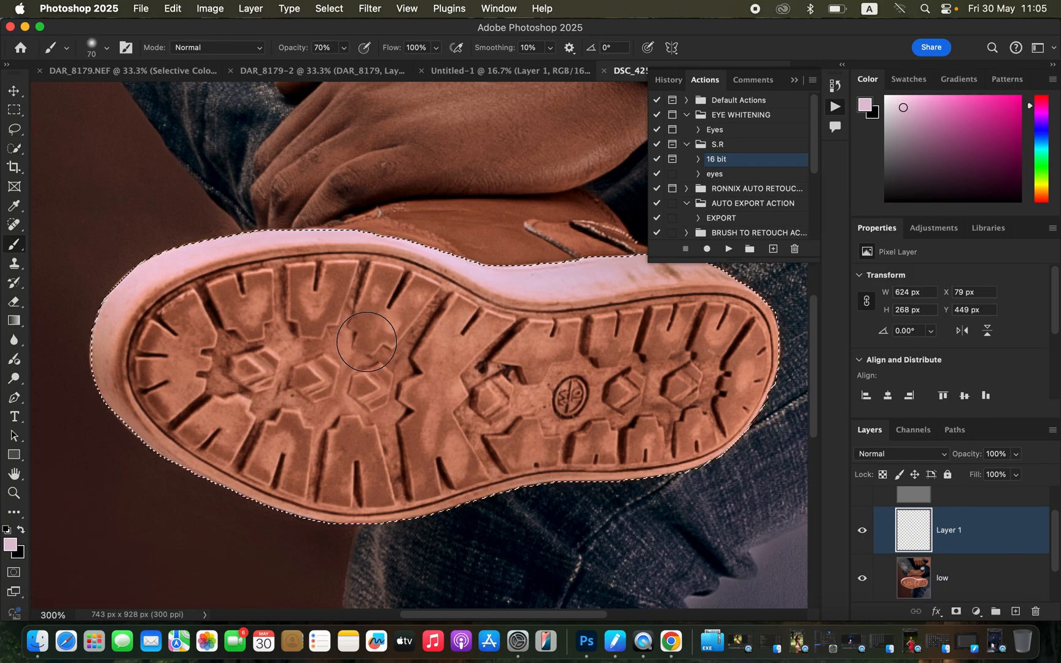
pyautogui.moveTo(366, 349)
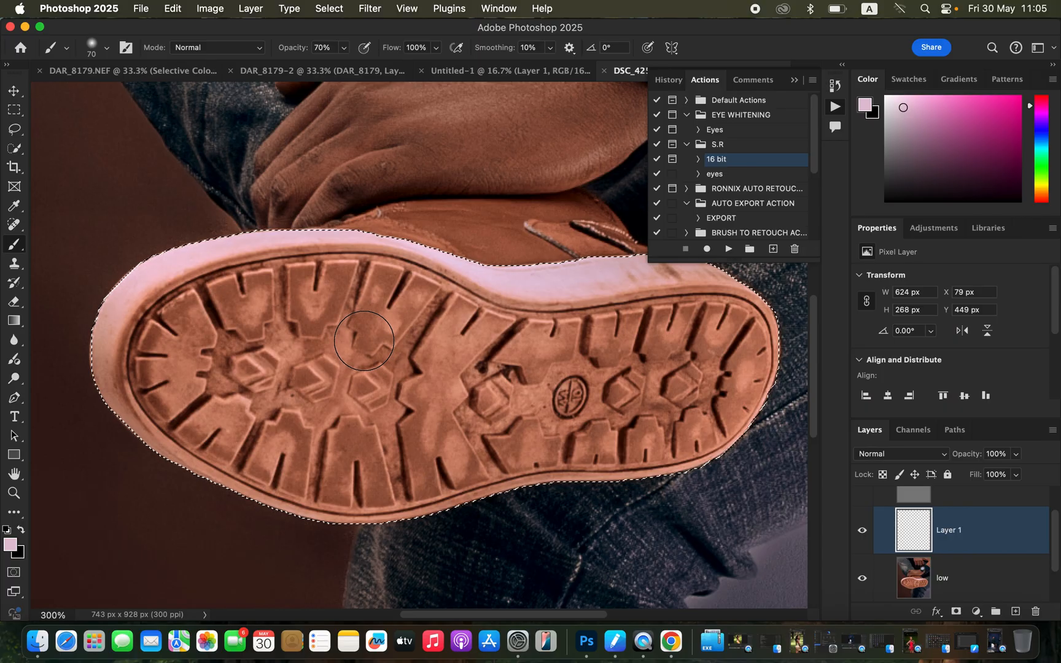
pyautogui.moveTo(317, 371)
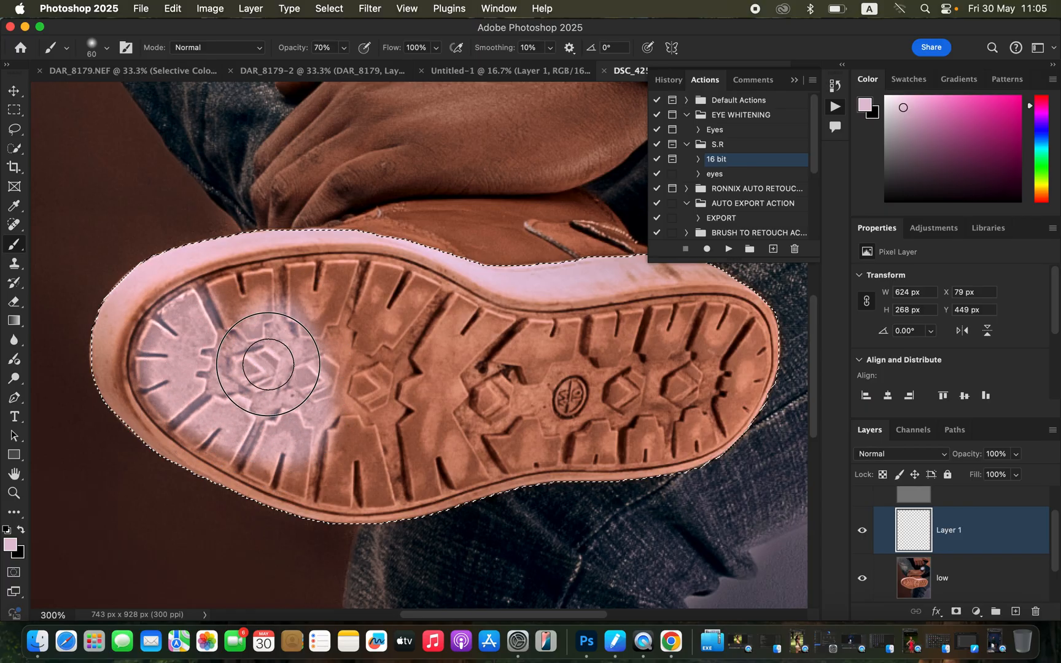
# Paint pale white over the heel, middle, left edge and front tread until the brown sole is covered
pyautogui.moveTo(266, 364); pyautogui.dragTo(434, 373)
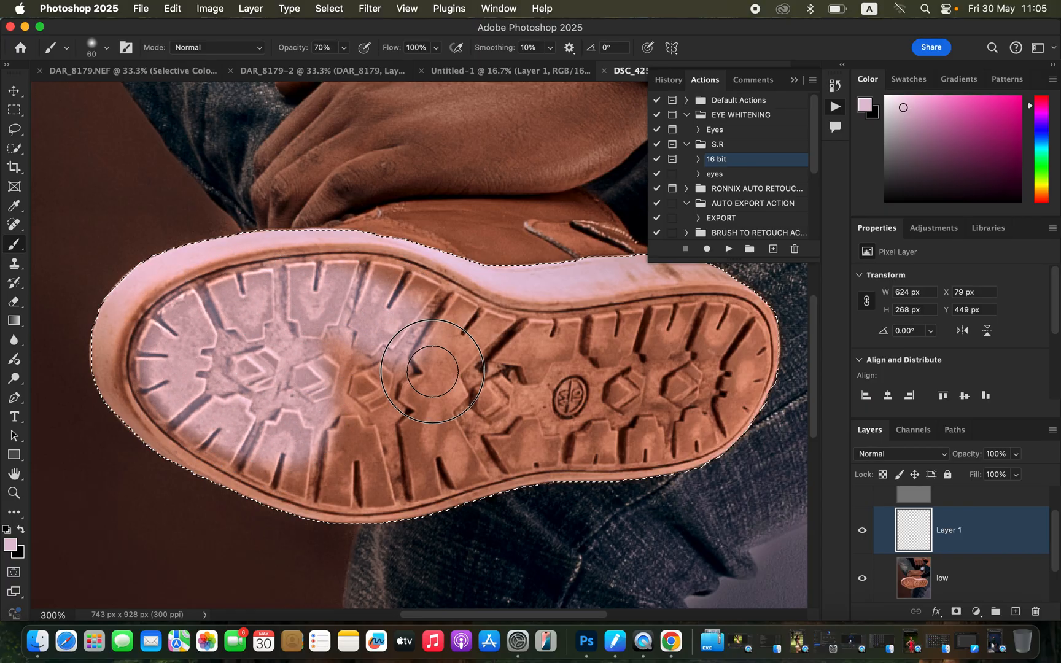
pyautogui.moveTo(434, 371); pyautogui.dragTo(306, 461)
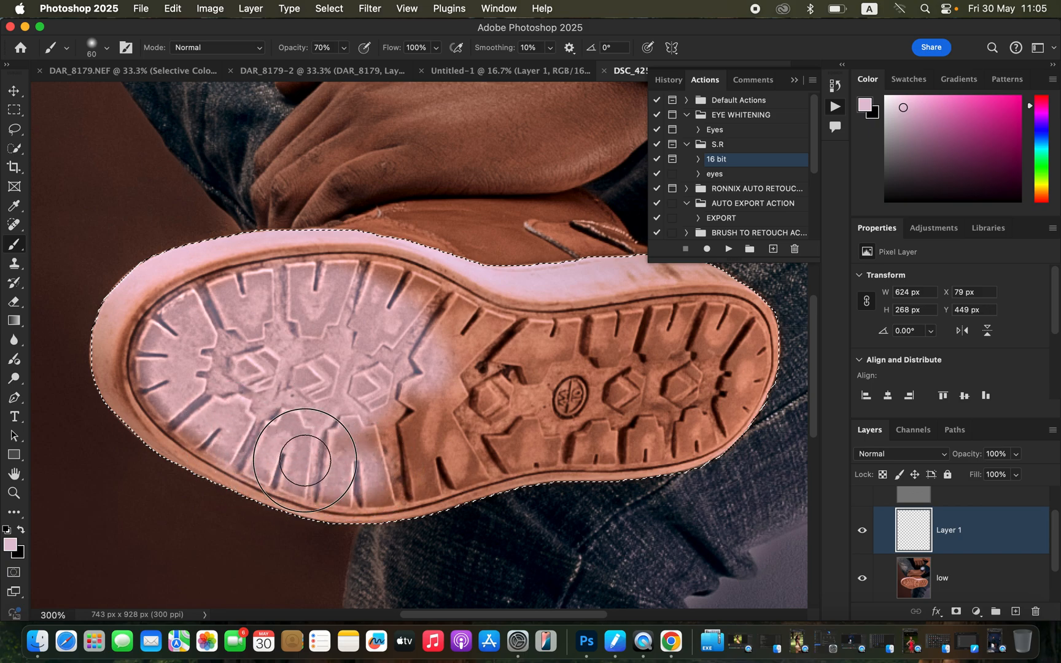
pyautogui.moveTo(304, 460); pyautogui.dragTo(153, 409)
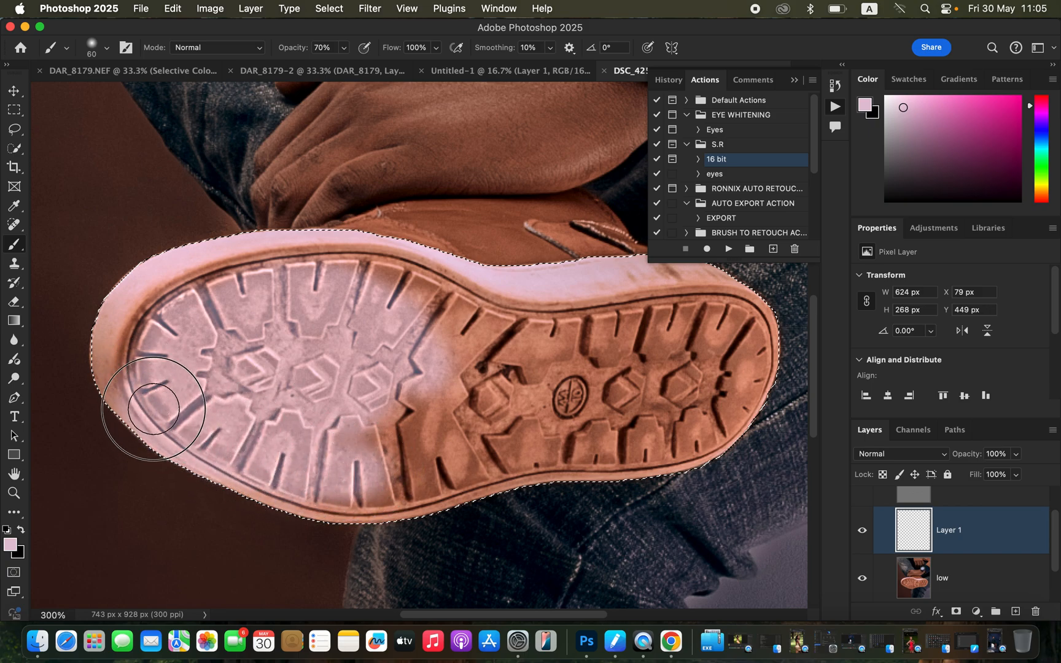
pyautogui.moveTo(153, 410); pyautogui.dragTo(169, 298)
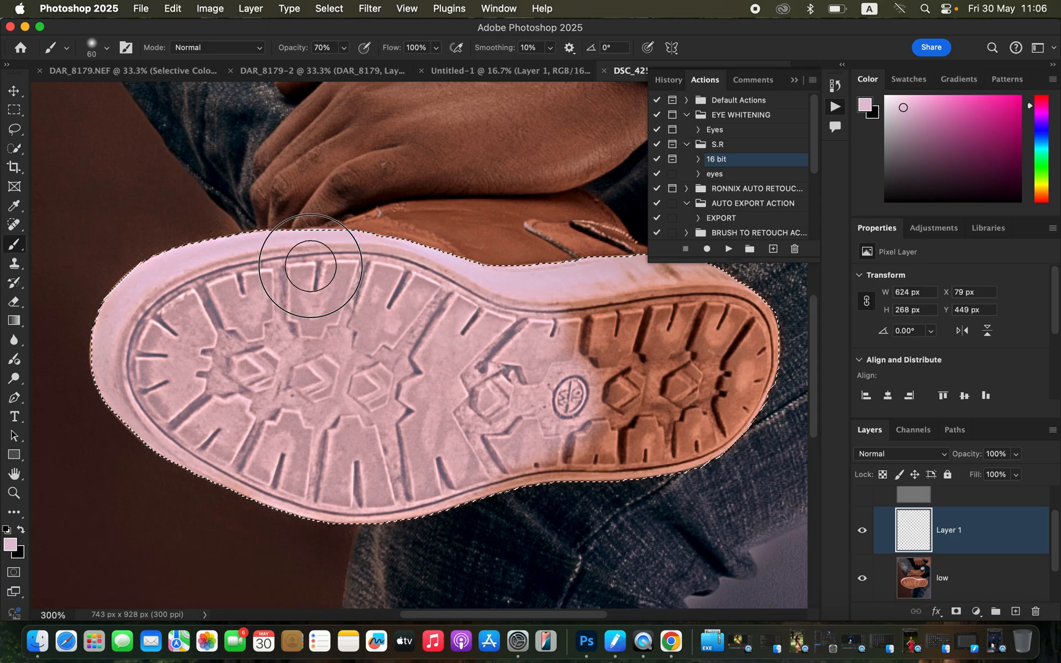
pyautogui.moveTo(309, 265); pyautogui.dragTo(559, 309)
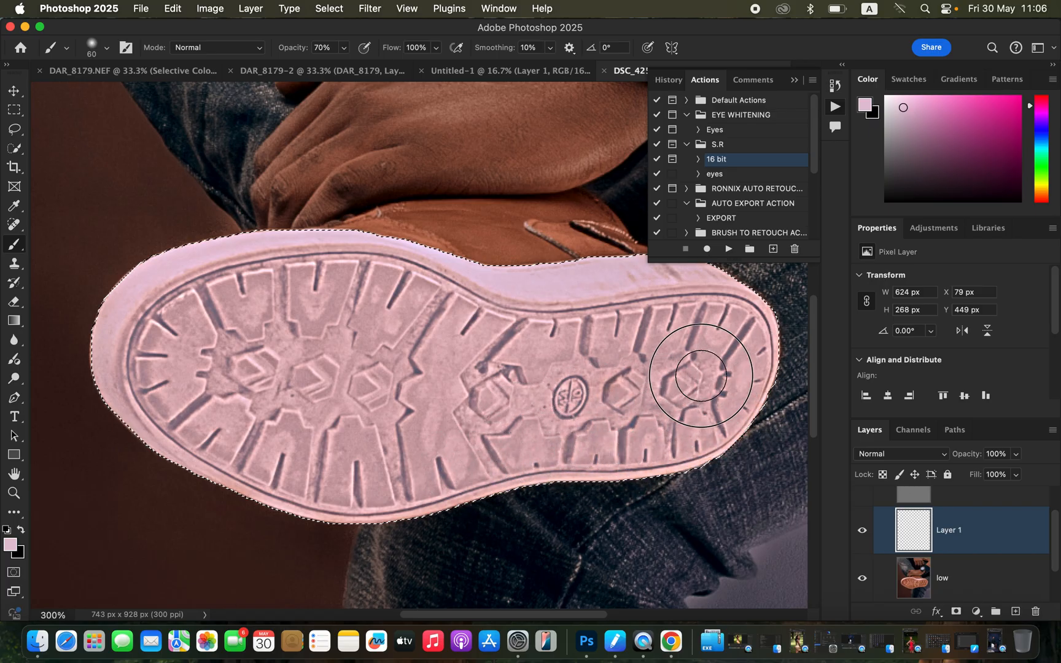
pyautogui.moveTo(243, 266)
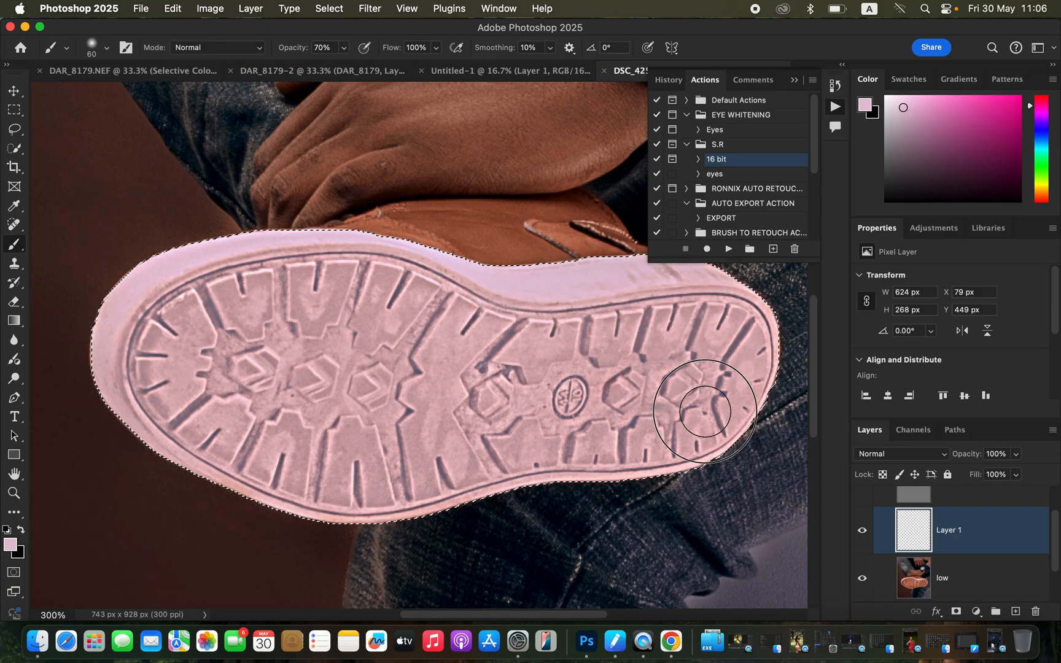
pyautogui.moveTo(359, 297)
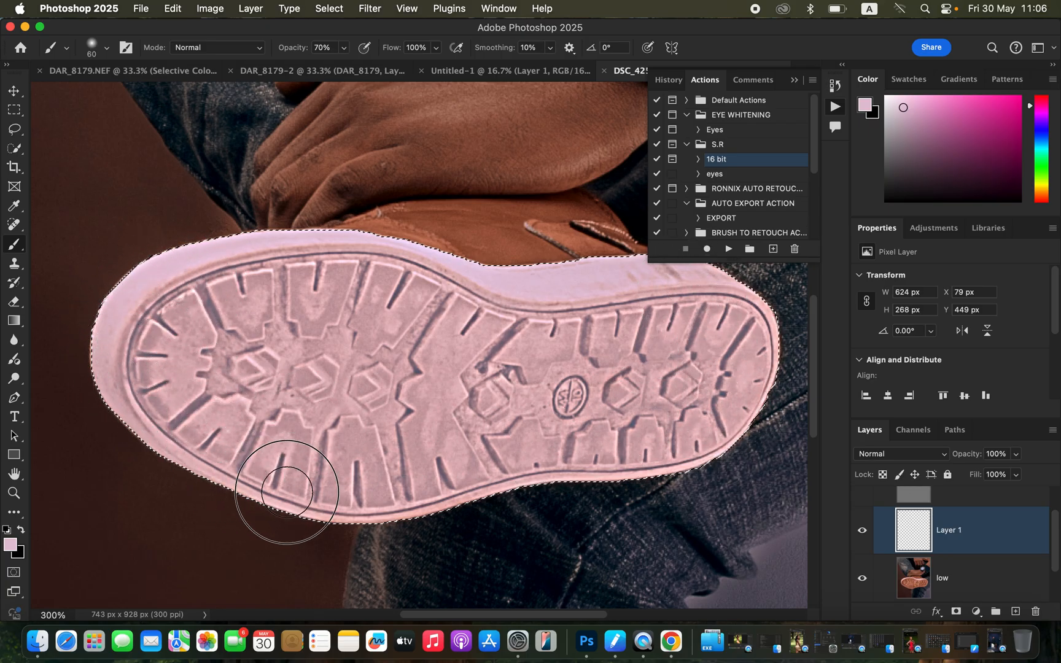
pyautogui.moveTo(685, 295)
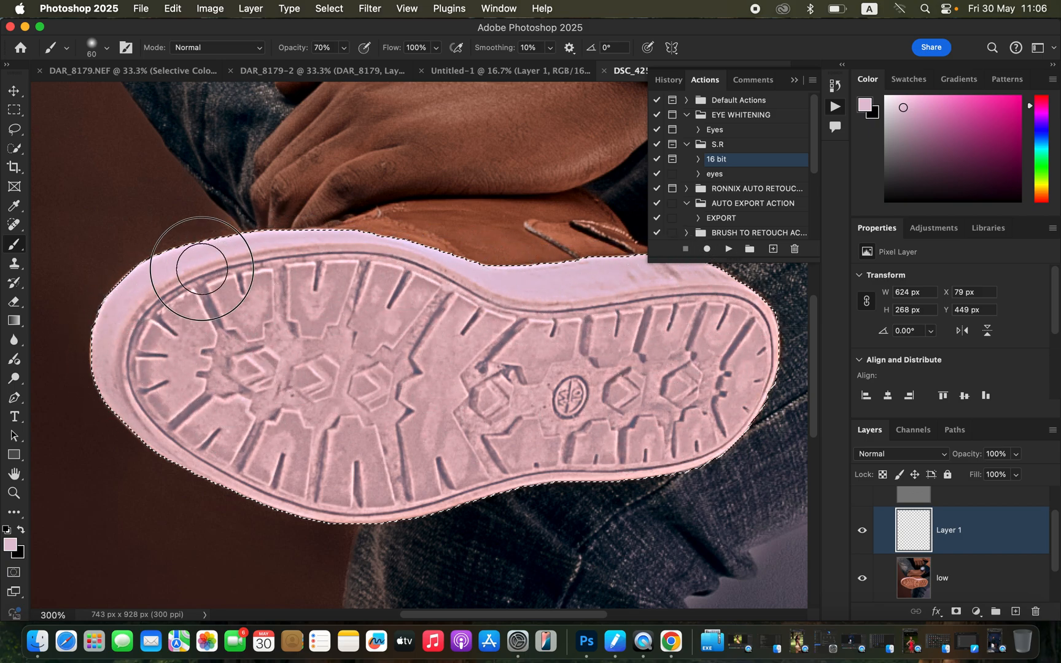
pyautogui.moveTo(609, 413)
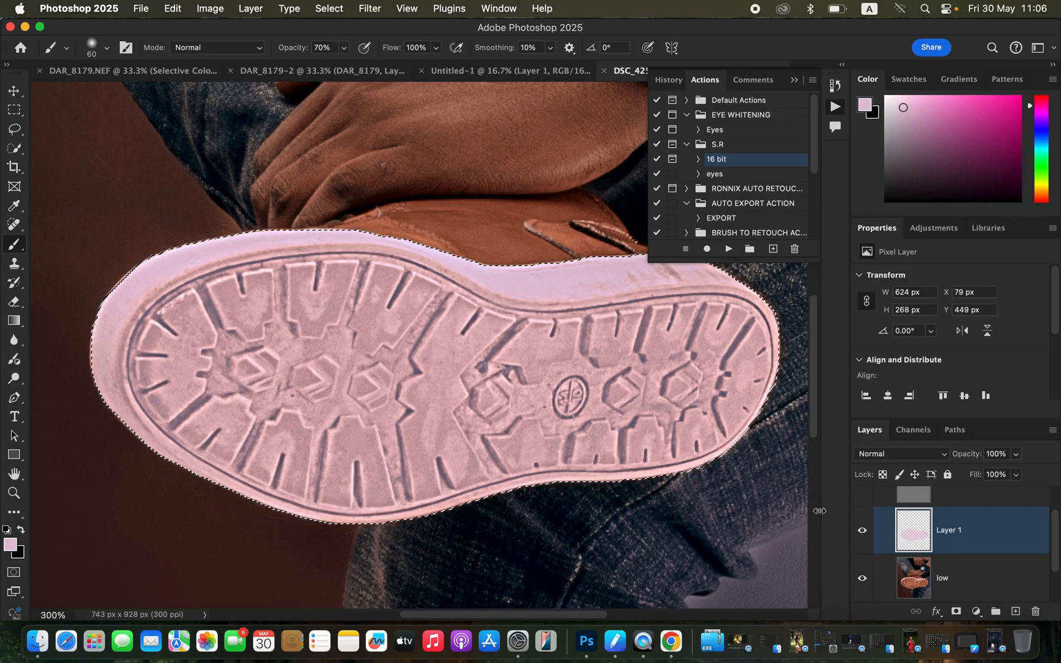
# Make the low photo layer active for work with the Mixer Brush
pyautogui.click(863, 531)
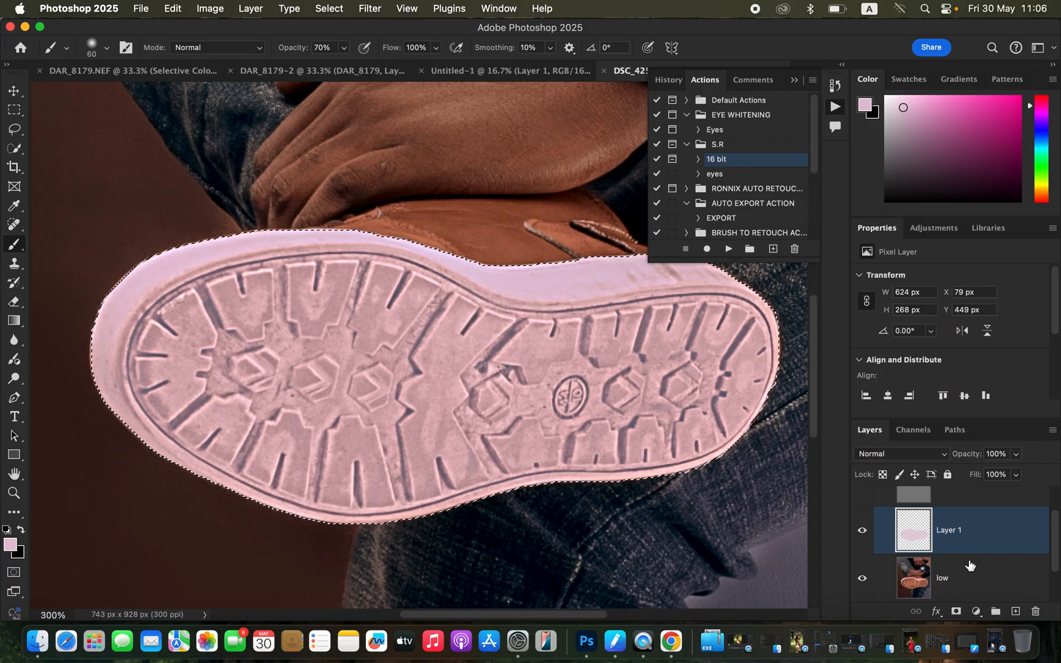
pyautogui.click(960, 577)
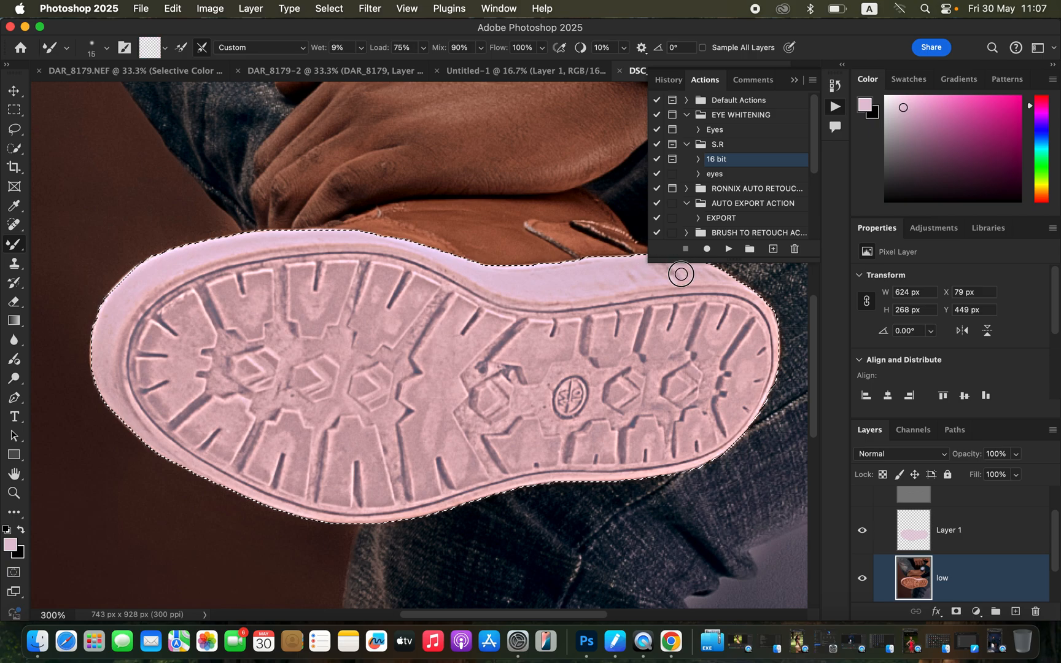
pyautogui.moveTo(683, 281)
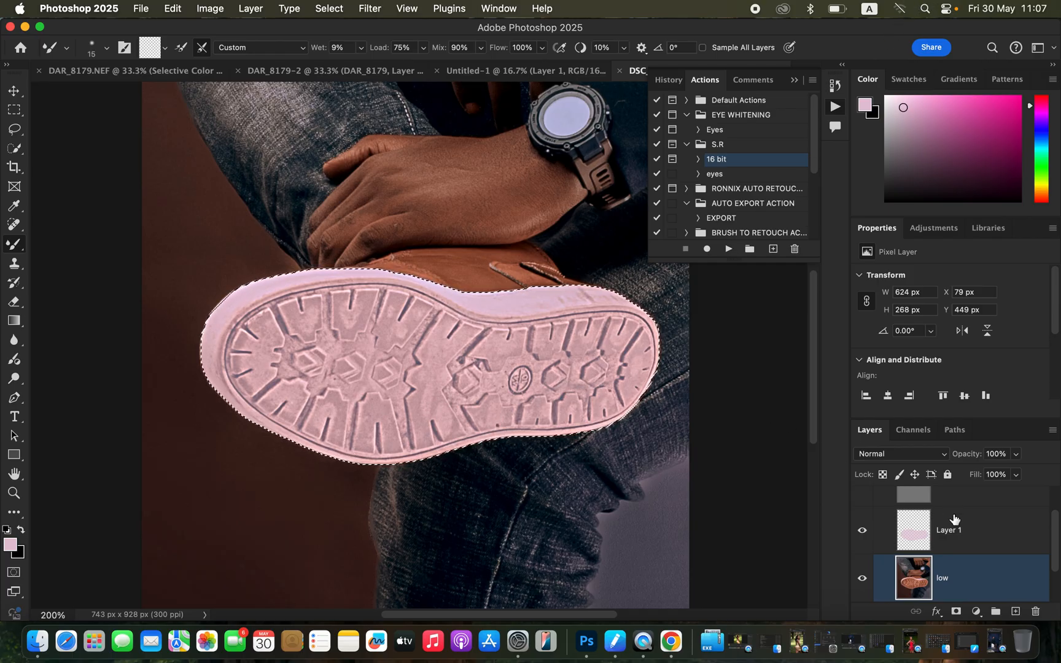
# Add a Hue/Saturation adjustment on the painted Layer 1 and drop Saturation to about -79
pyautogui.click(966, 530)
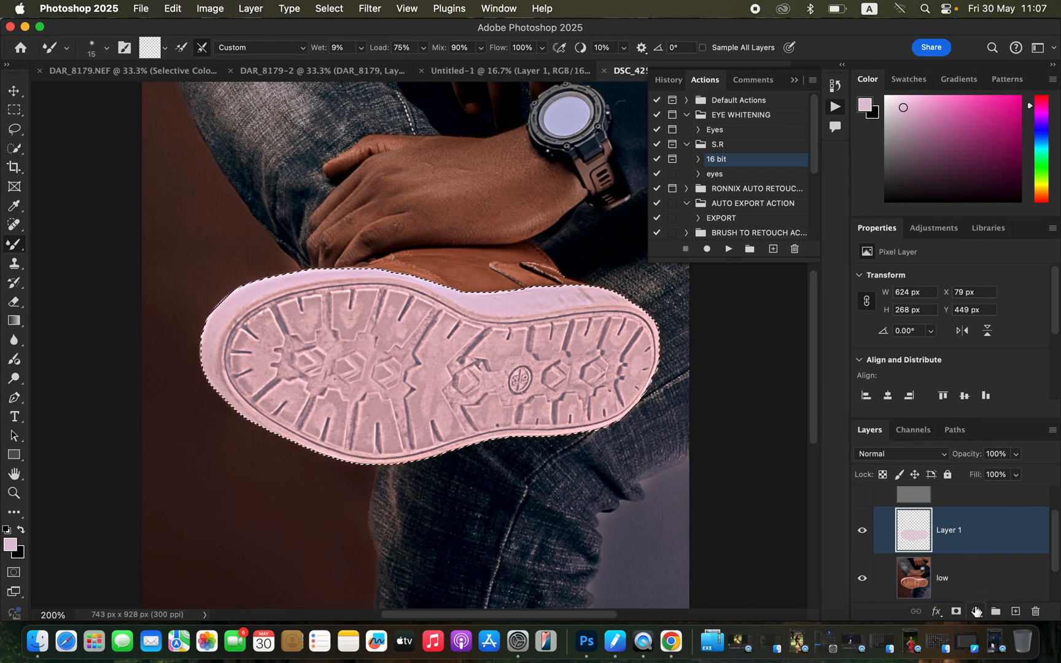
pyautogui.click(978, 610)
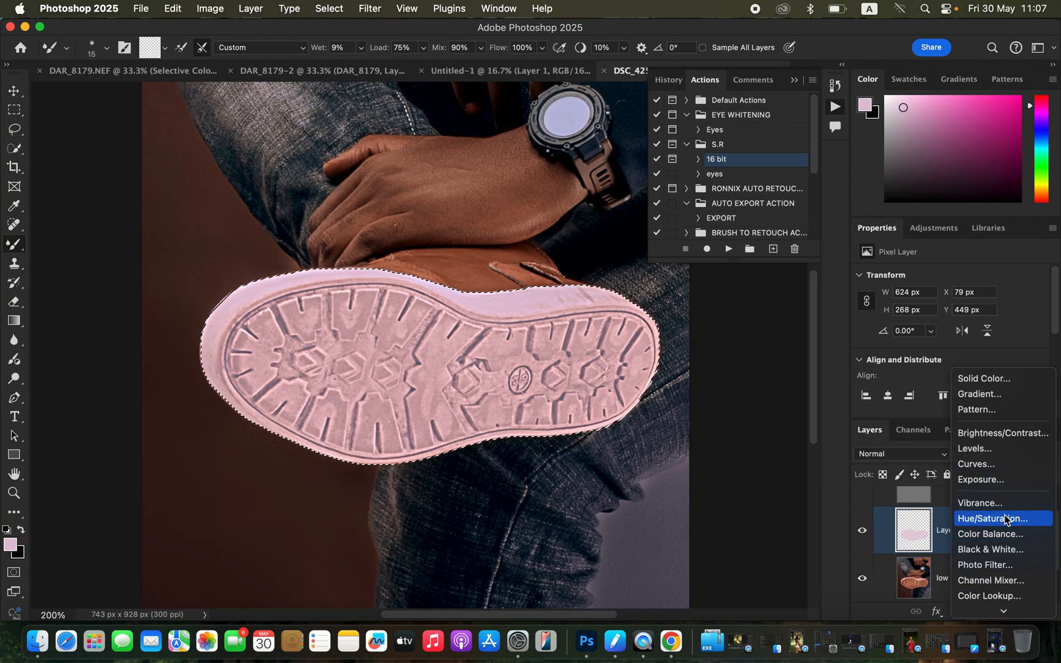
pyautogui.click(1000, 518)
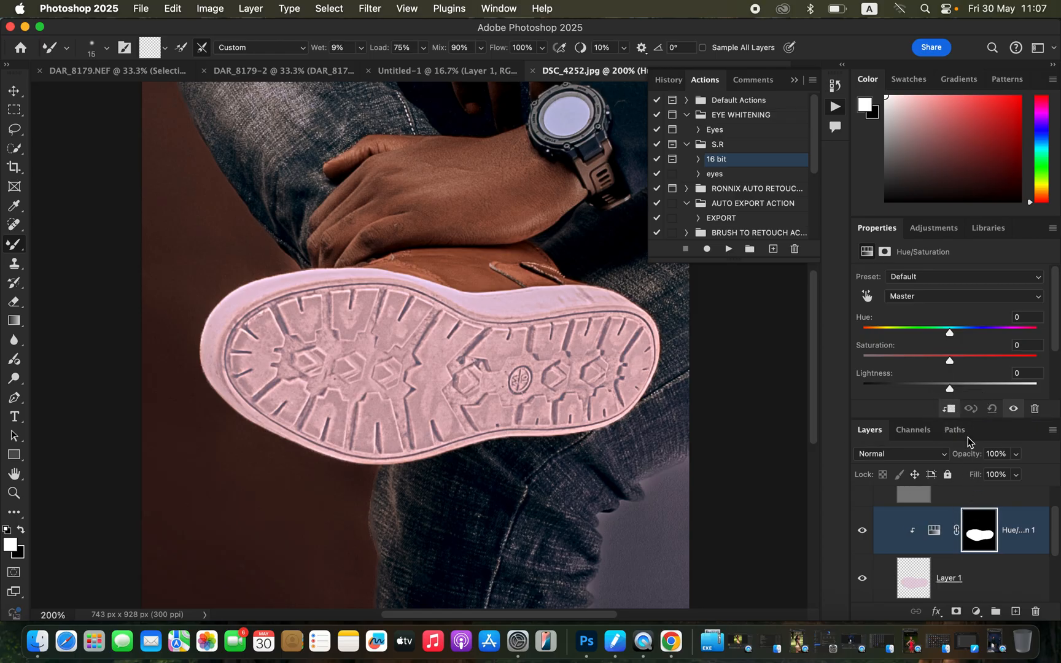
pyautogui.moveTo(949, 360); pyautogui.dragTo(910, 360)
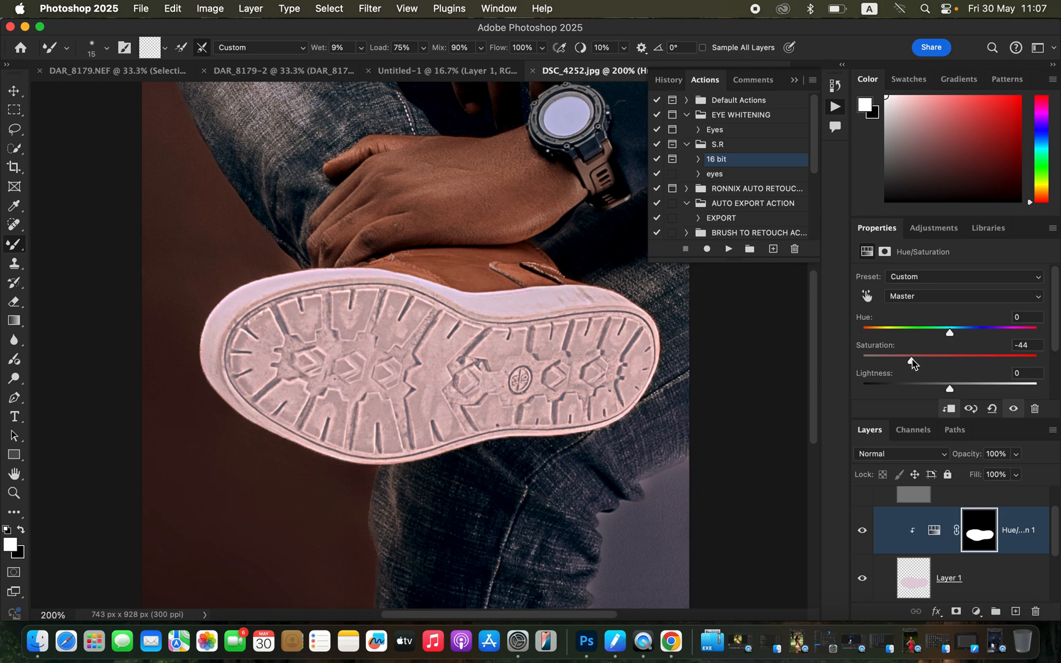
pyautogui.moveTo(909, 355); pyautogui.dragTo(884, 355)
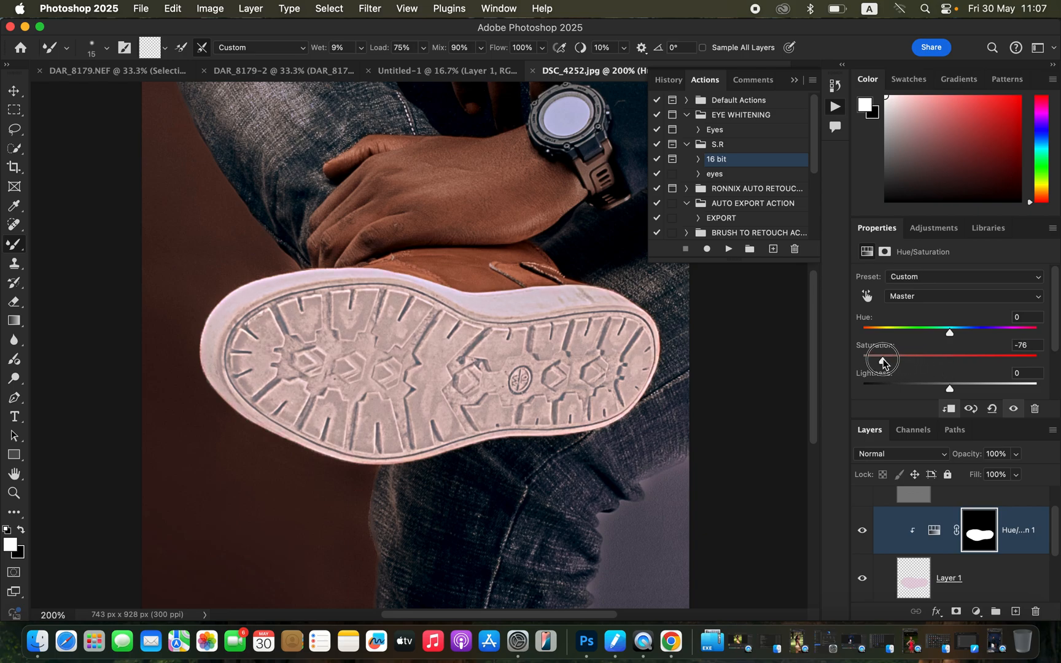
pyautogui.moveTo(882, 360); pyautogui.dragTo(877, 360)
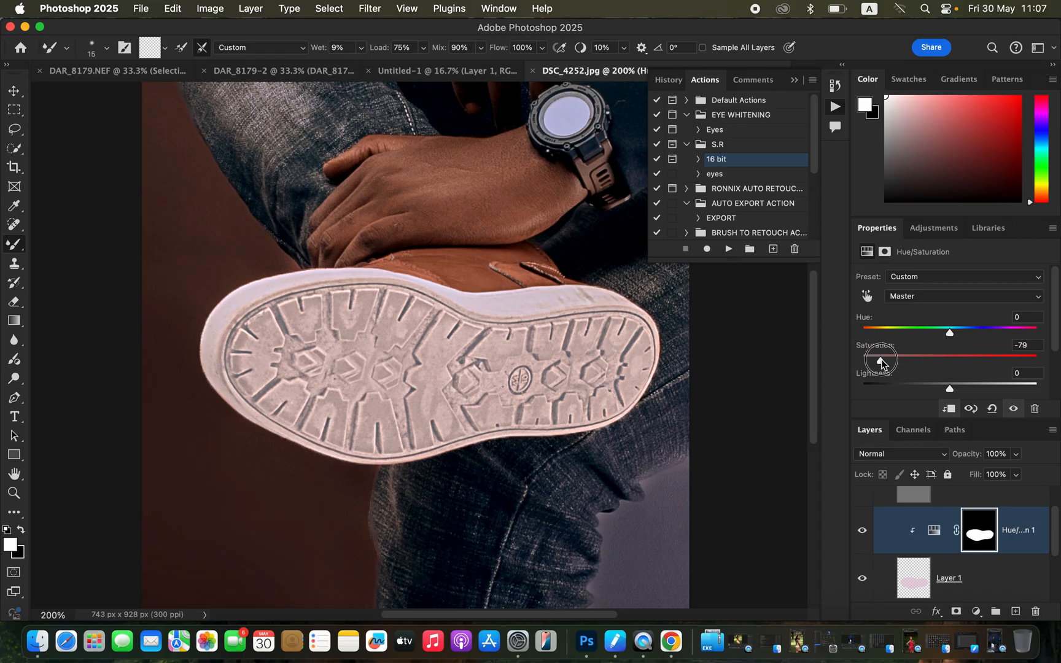
pyautogui.moveTo(877, 360); pyautogui.dragTo(883, 360)
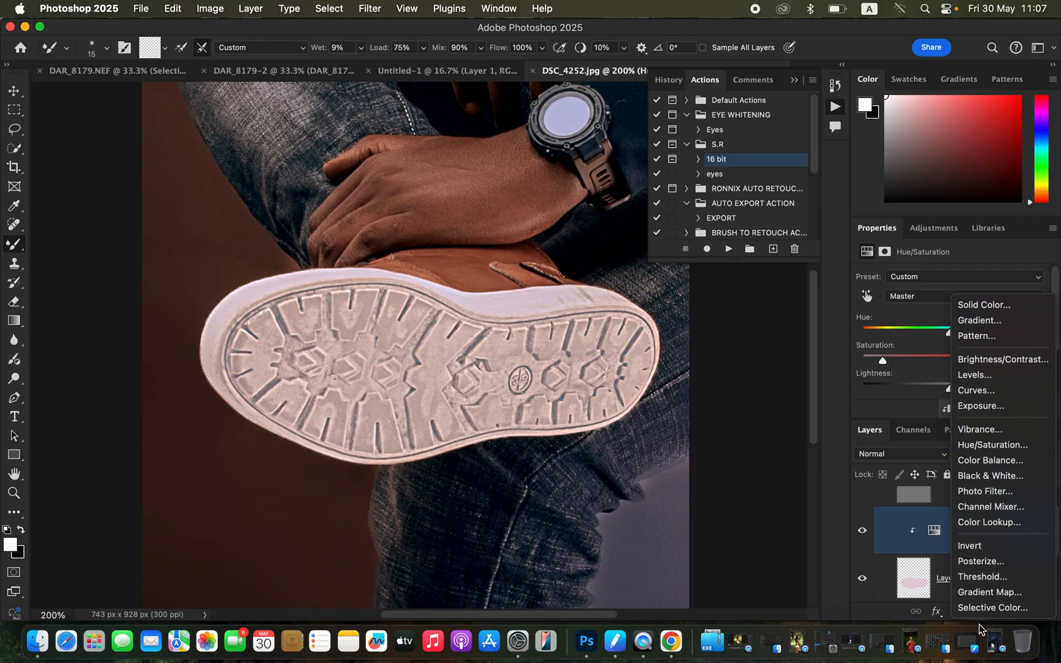
# Add a Selective Color adjustment on the Whites range and start pulling Yellow down
pyautogui.click(992, 608)
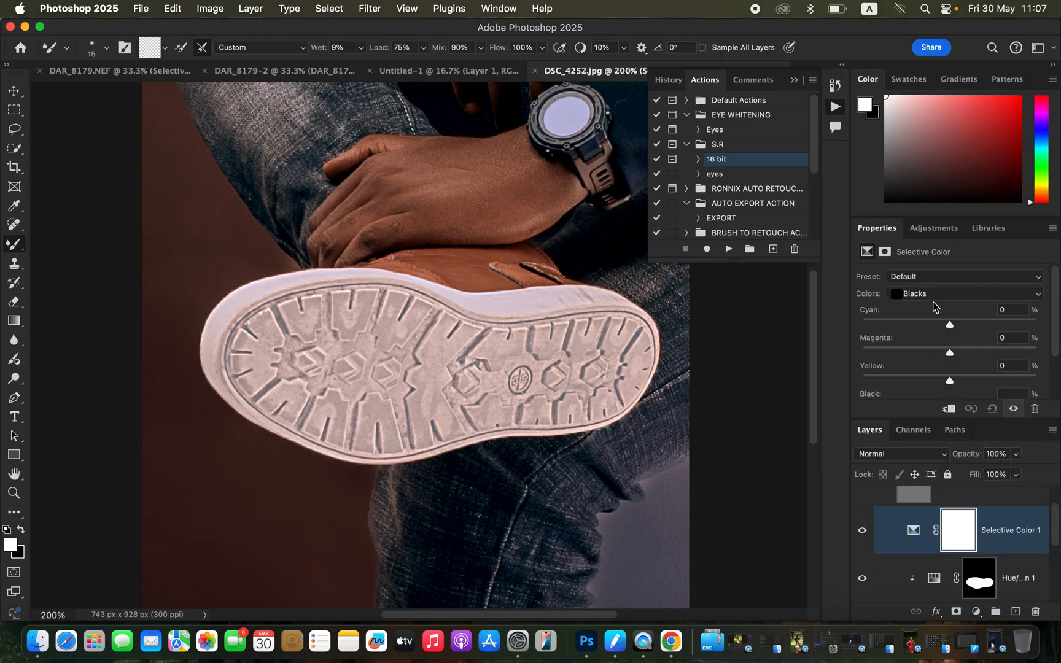
pyautogui.click(964, 294)
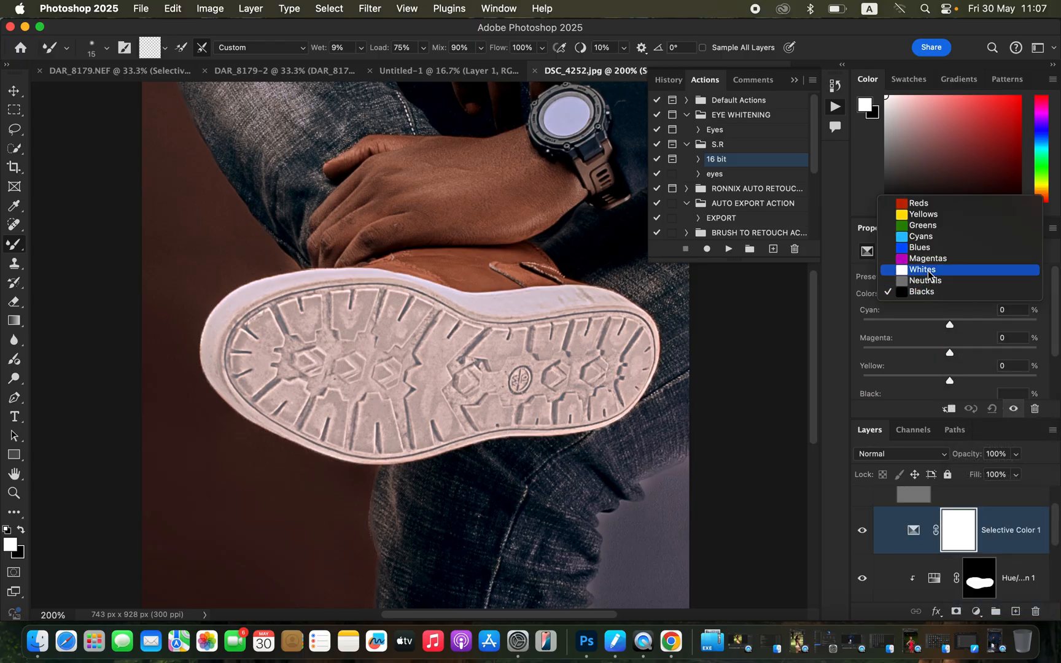
pyautogui.click(922, 270)
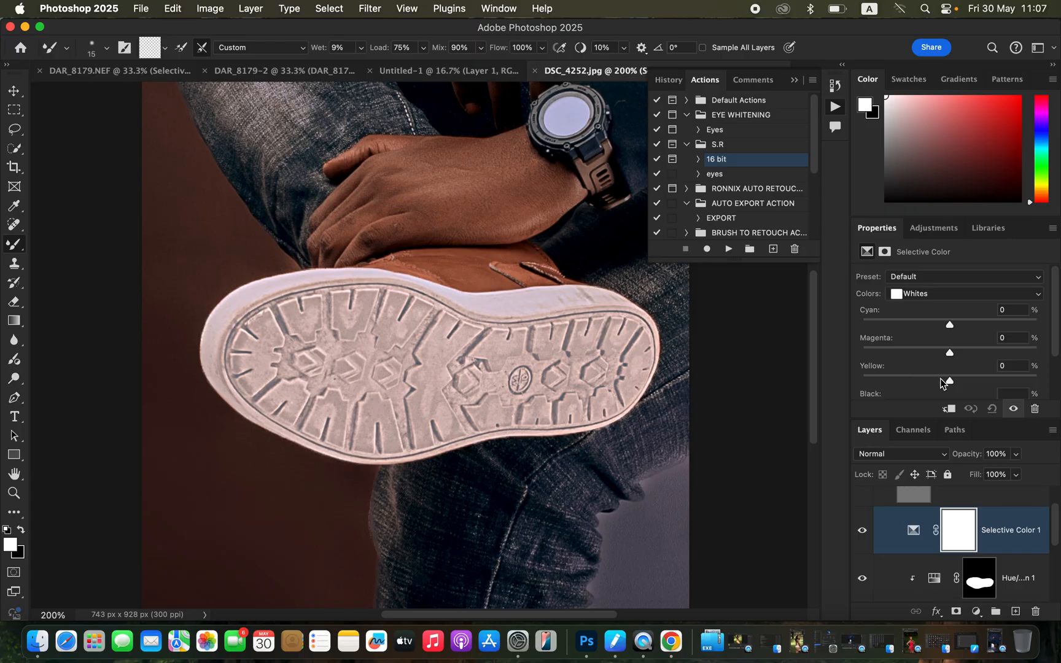
pyautogui.moveTo(948, 381); pyautogui.dragTo(935, 380)
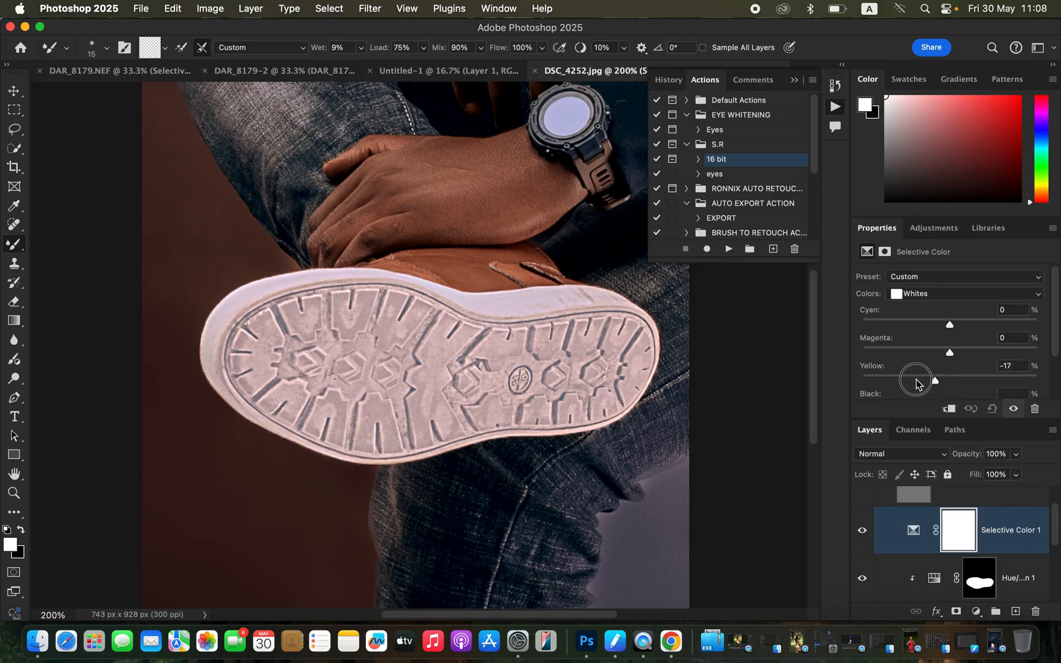
pyautogui.moveTo(936, 381); pyautogui.dragTo(897, 381)
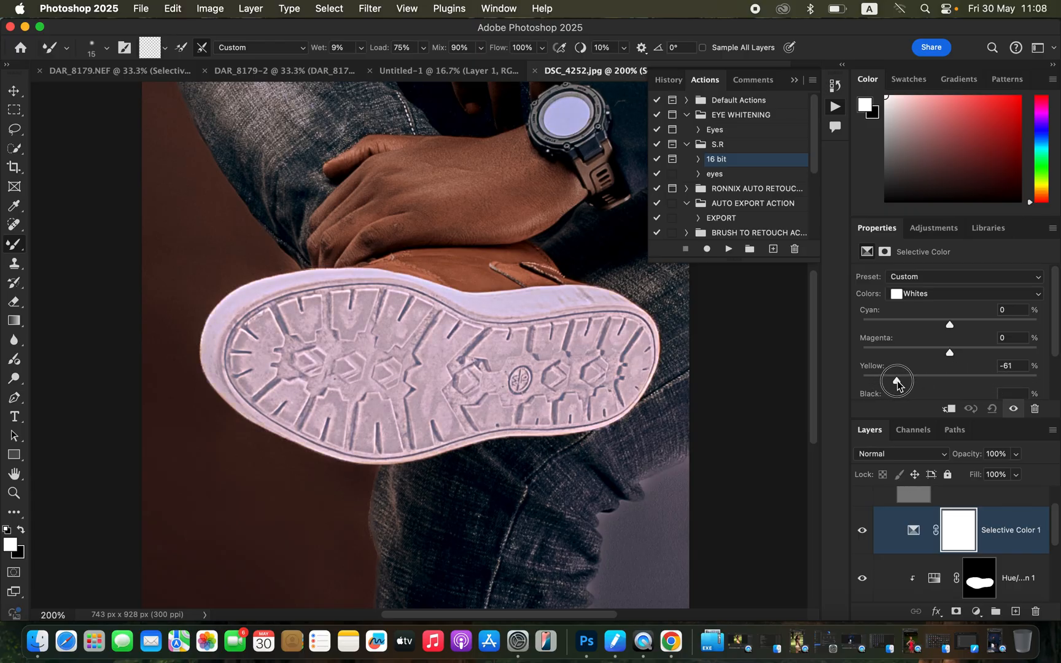
pyautogui.moveTo(896, 381); pyautogui.dragTo(913, 381)
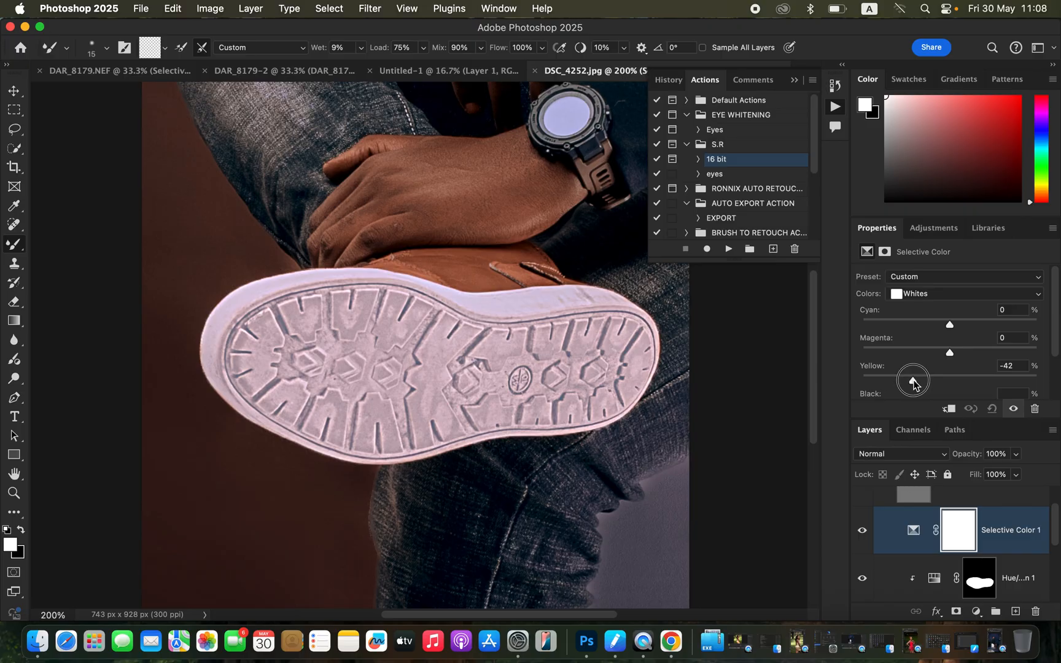
pyautogui.moveTo(912, 381); pyautogui.dragTo(907, 381)
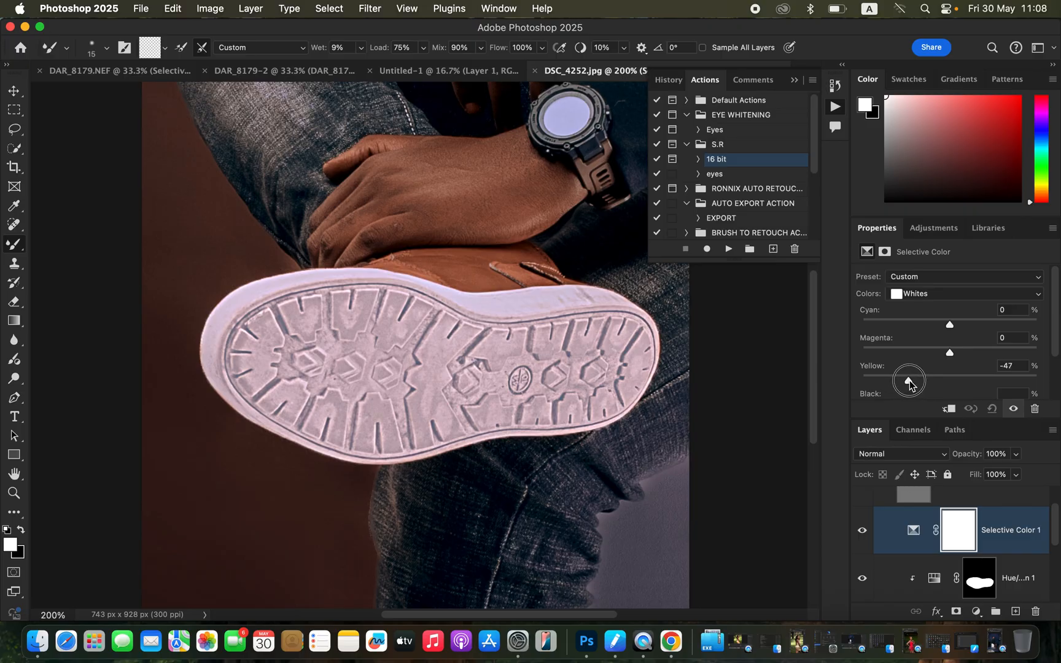
pyautogui.moveTo(908, 380); pyautogui.dragTo(912, 381)
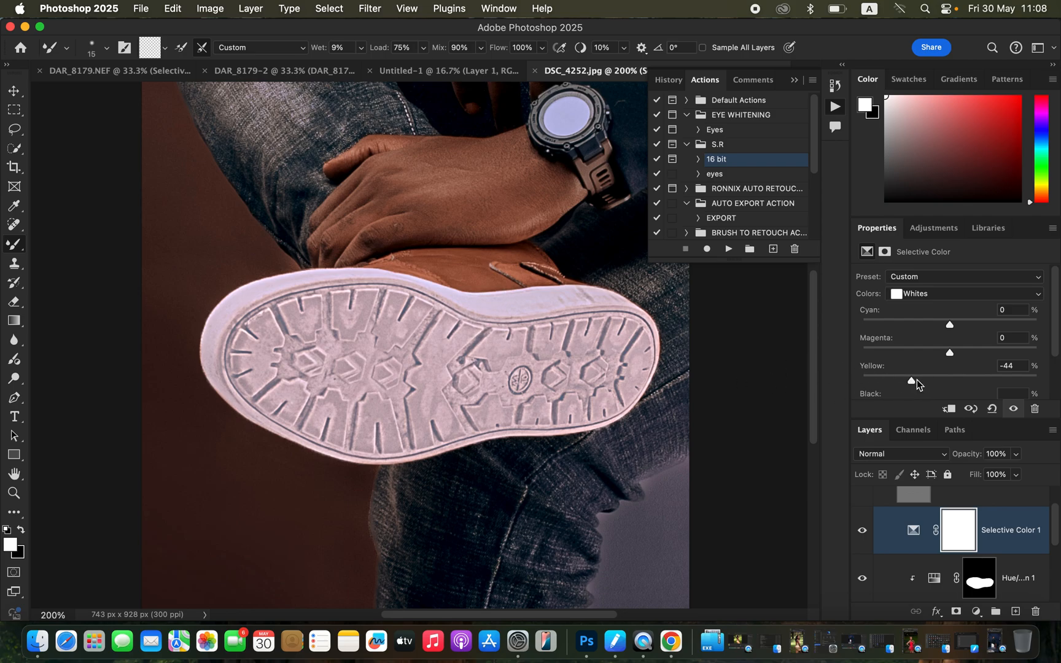
# After comparing extremes, settle Yellow at -66 and Black at -45 to neutralise and brighten the whites
pyautogui.moveTo(910, 380); pyautogui.dragTo(1028, 381)
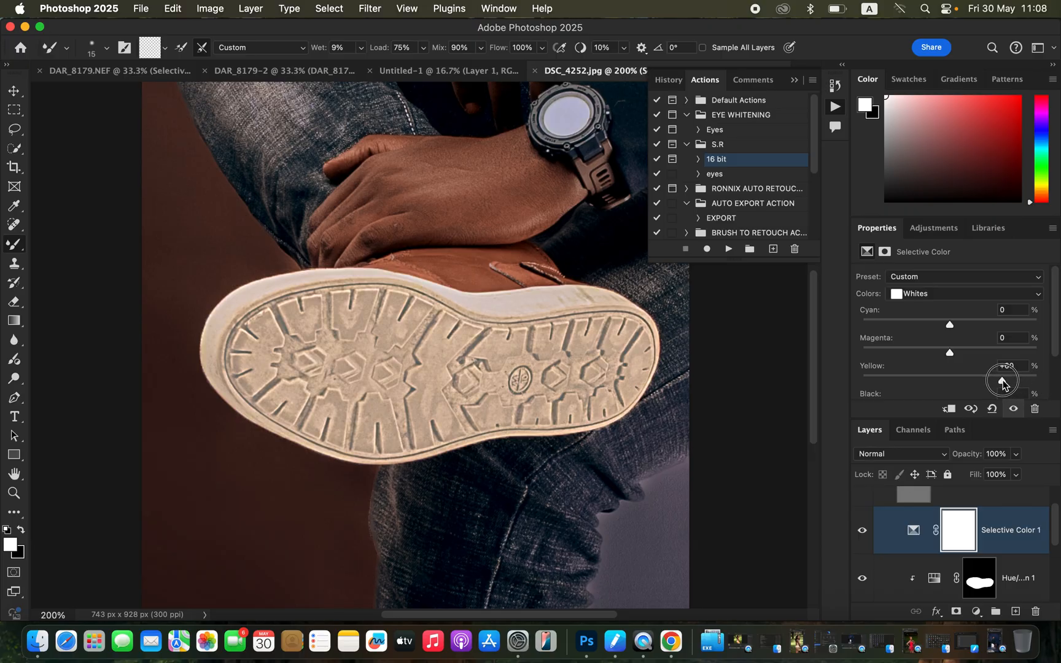
pyautogui.moveTo(1006, 379); pyautogui.dragTo(884, 380)
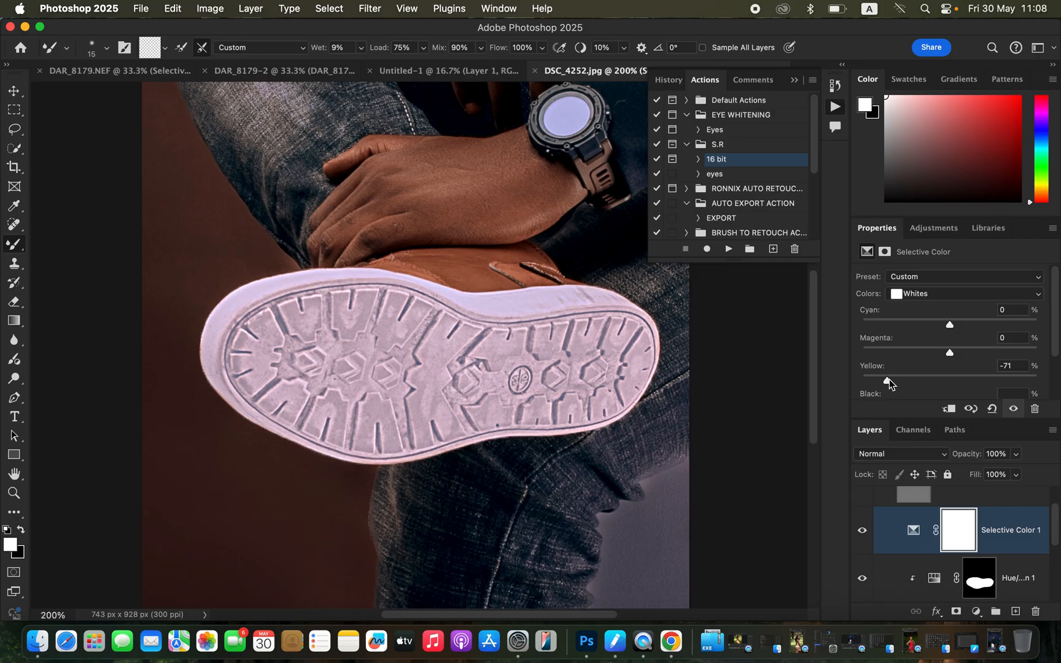
pyautogui.moveTo(888, 381); pyautogui.dragTo(995, 381)
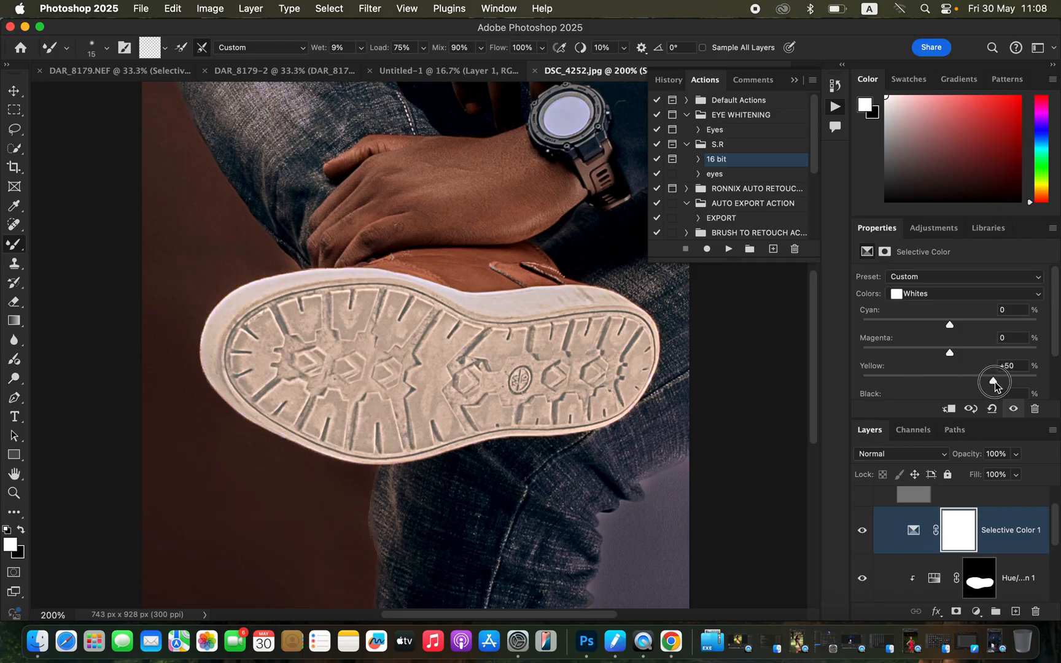
pyautogui.moveTo(994, 381); pyautogui.dragTo(893, 377)
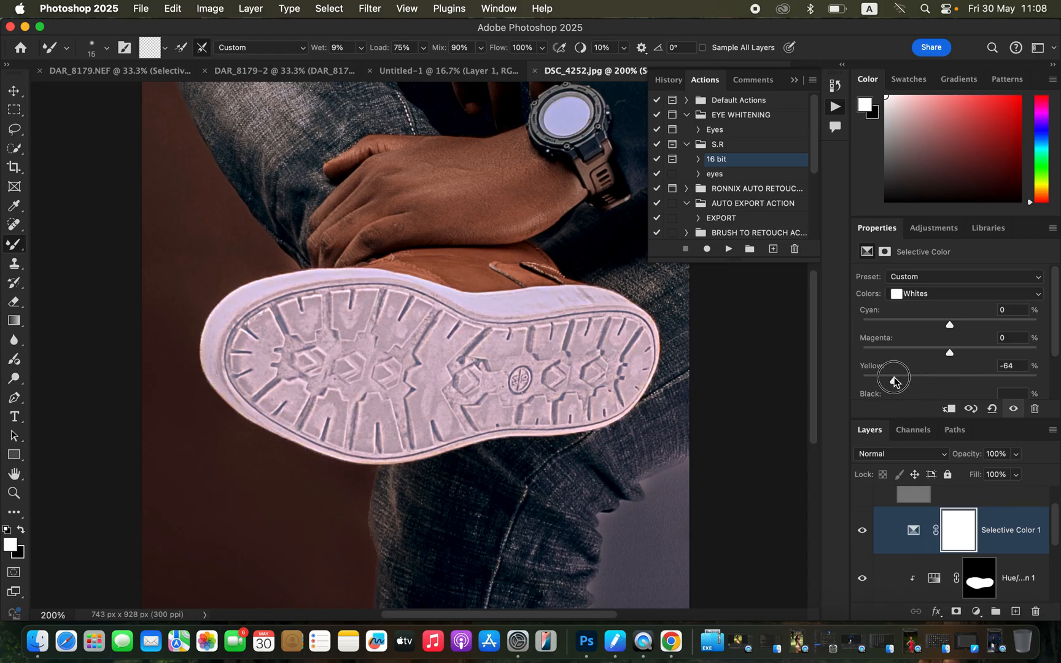
pyautogui.moveTo(894, 377); pyautogui.dragTo(888, 377)
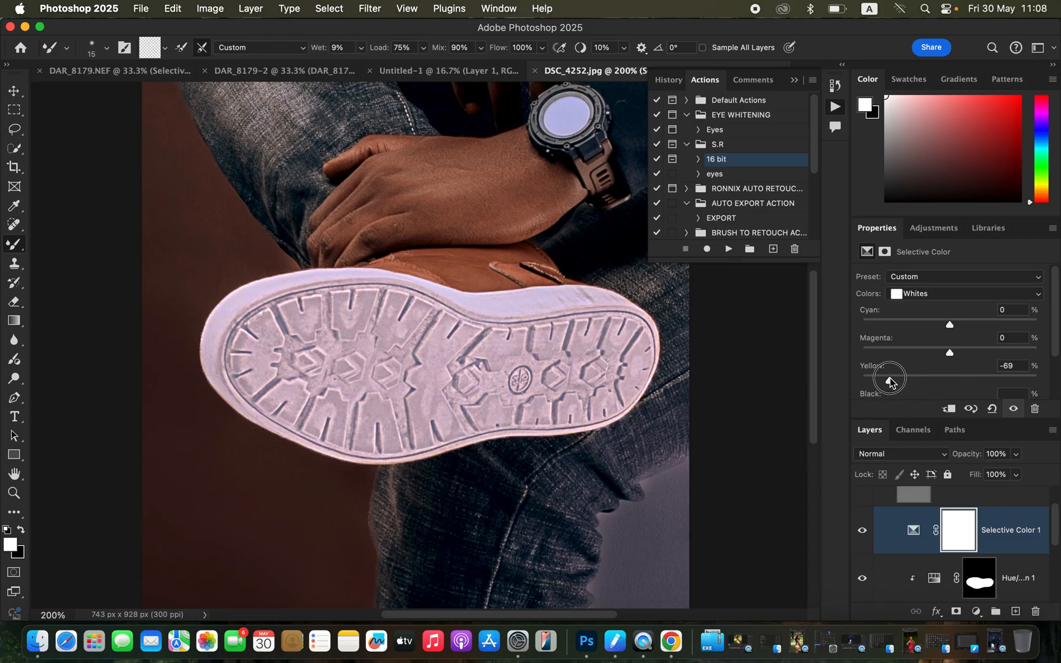
pyautogui.moveTo(887, 377); pyautogui.dragTo(893, 377)
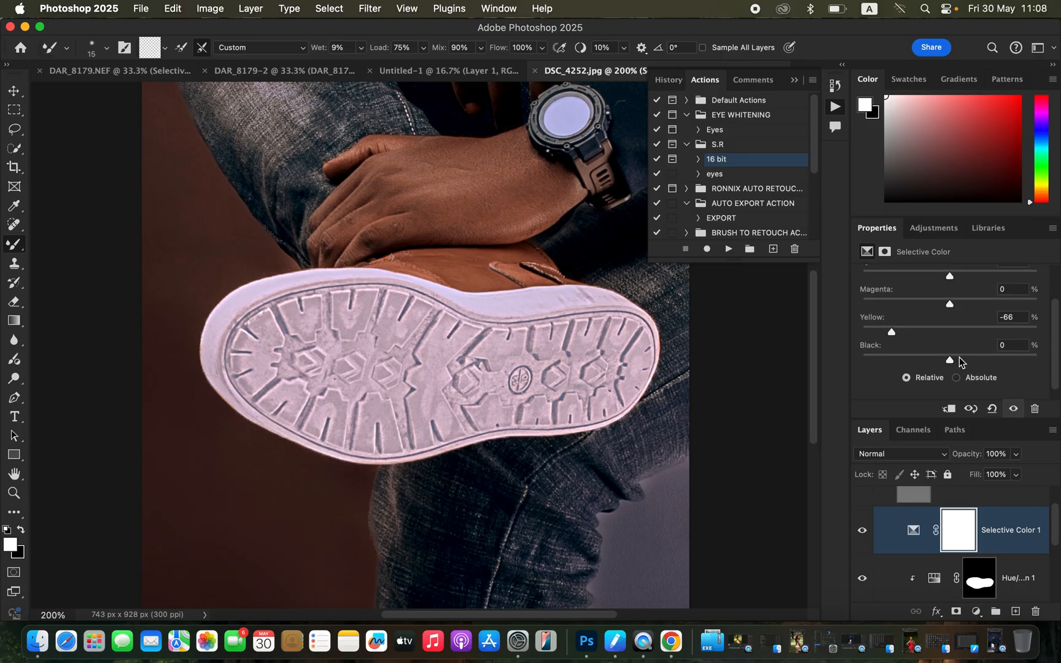
pyautogui.moveTo(947, 359); pyautogui.dragTo(911, 359)
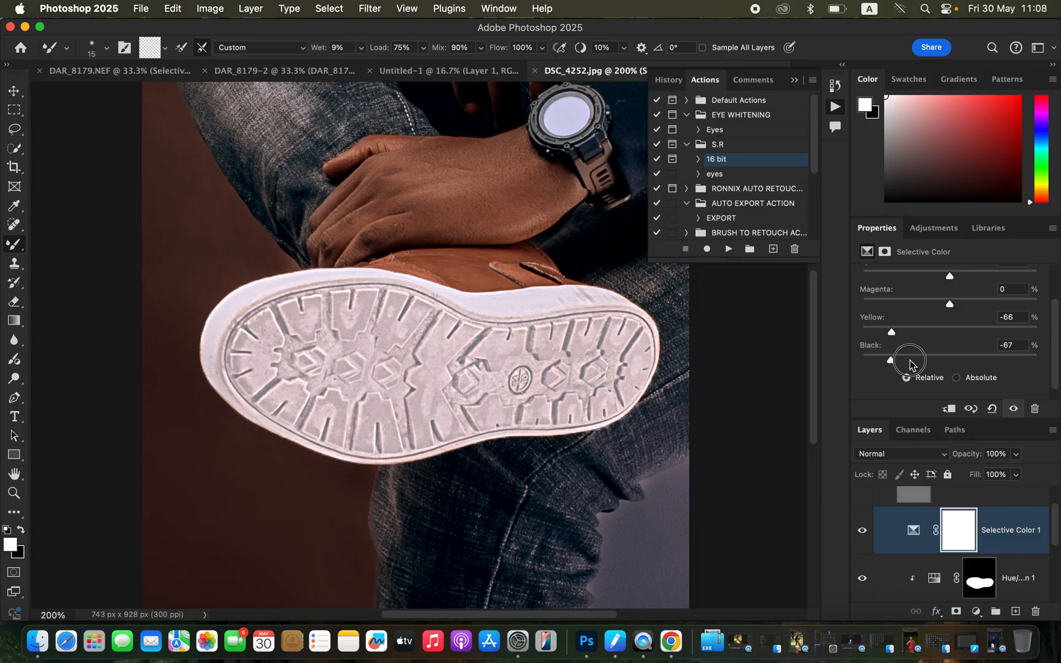
pyautogui.moveTo(909, 360); pyautogui.dragTo(900, 360)
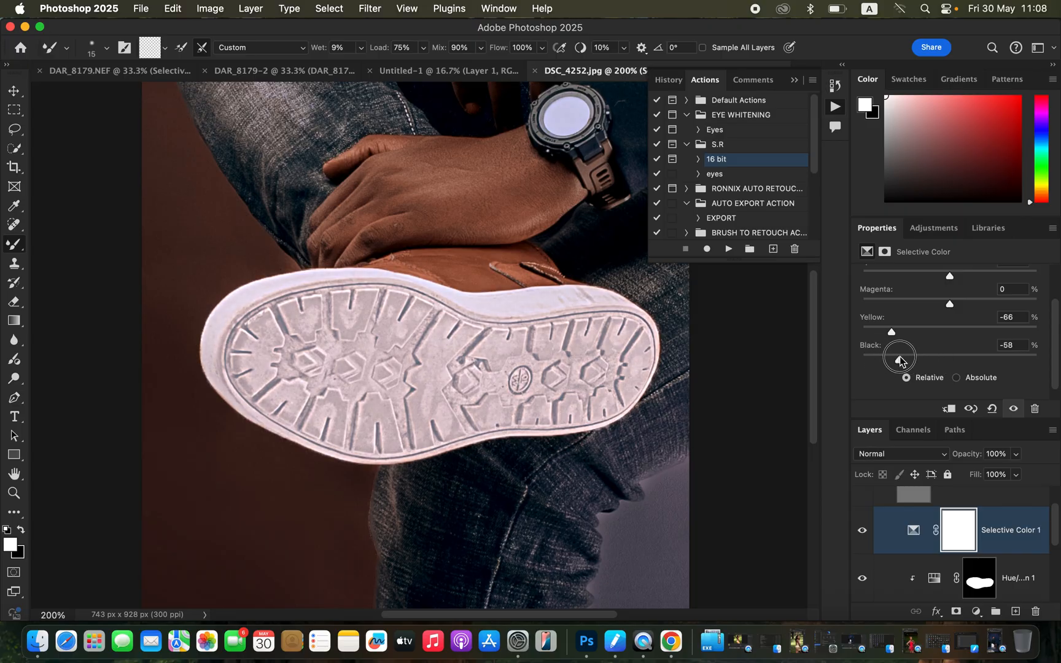
pyautogui.moveTo(901, 357); pyautogui.dragTo(912, 358)
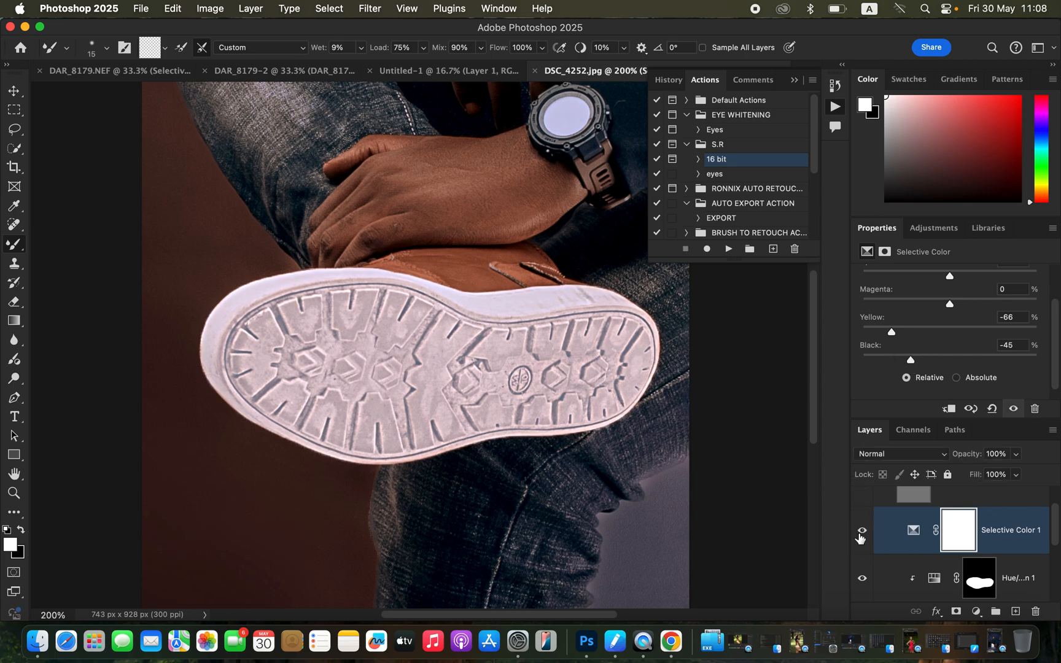
pyautogui.moveTo(789, 453)
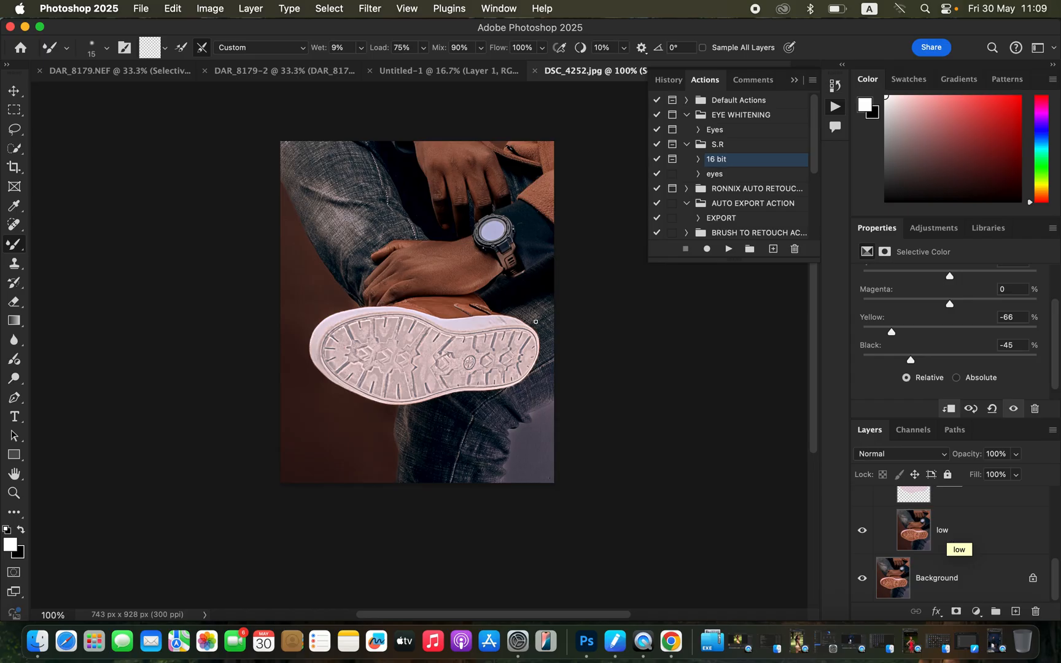
pyautogui.moveTo(816, 571)
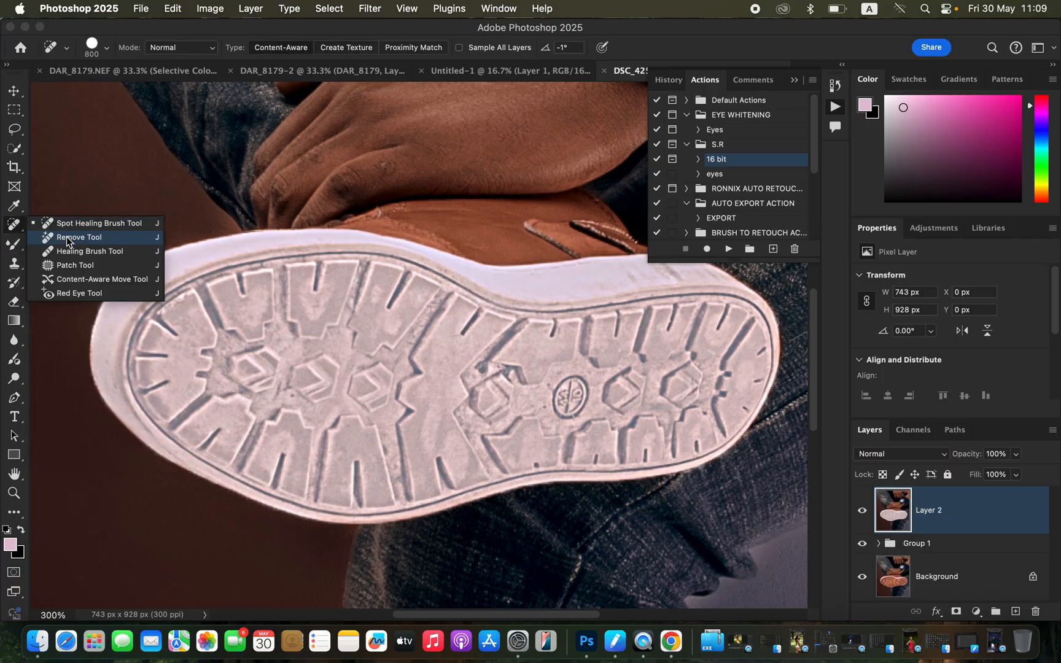
# Switch to the Patch Tool for cleaning the rim on the merged layer
pyautogui.click(74, 265)
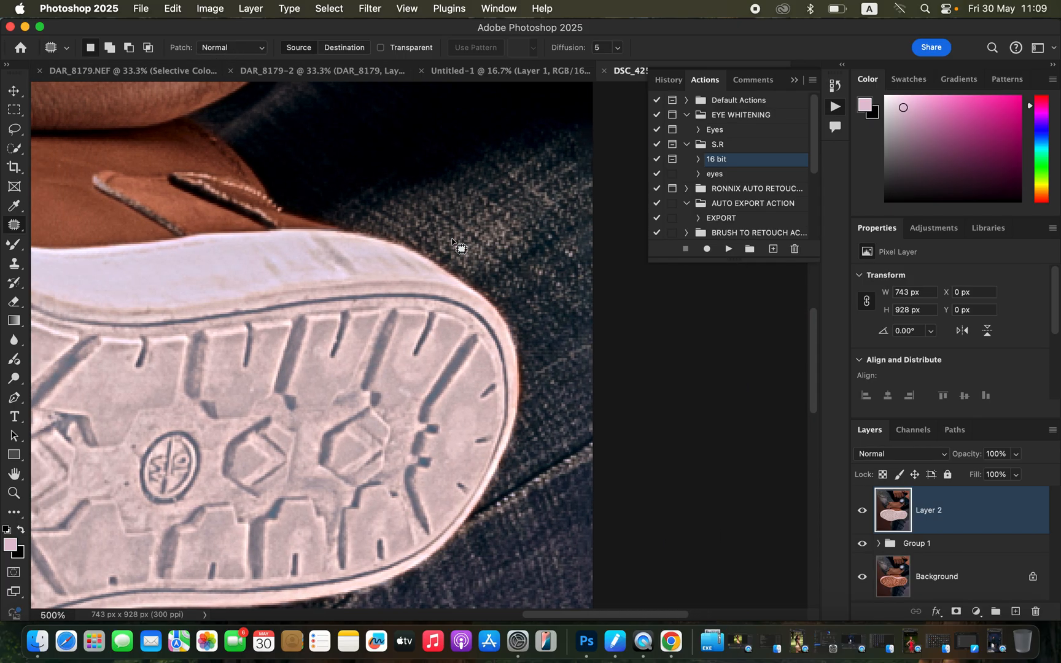
pyautogui.moveTo(239, 280)
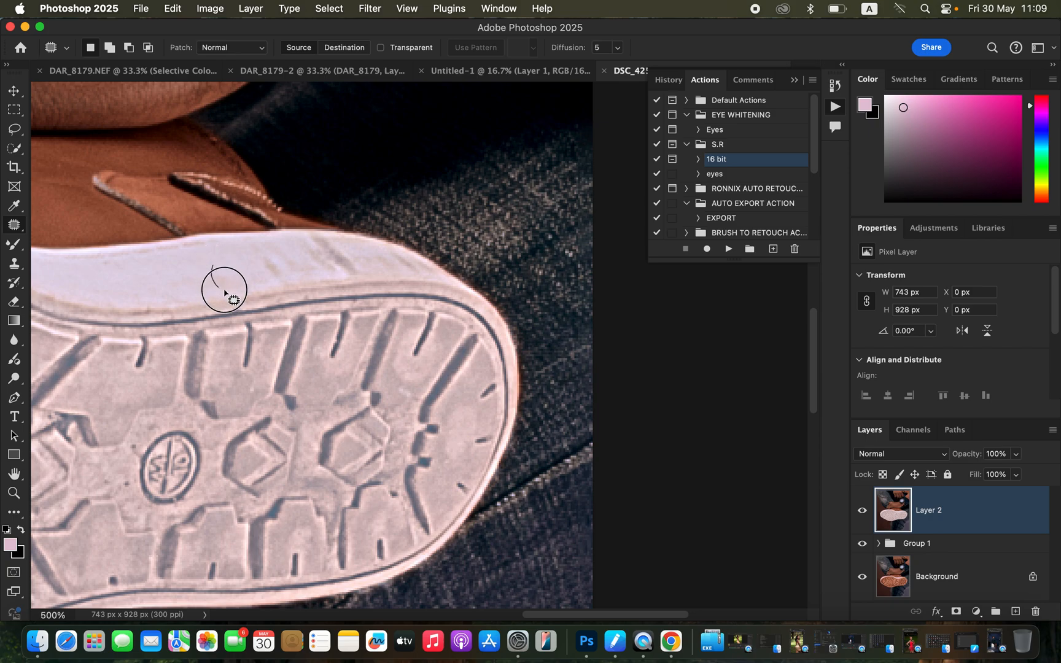
pyautogui.moveTo(253, 254)
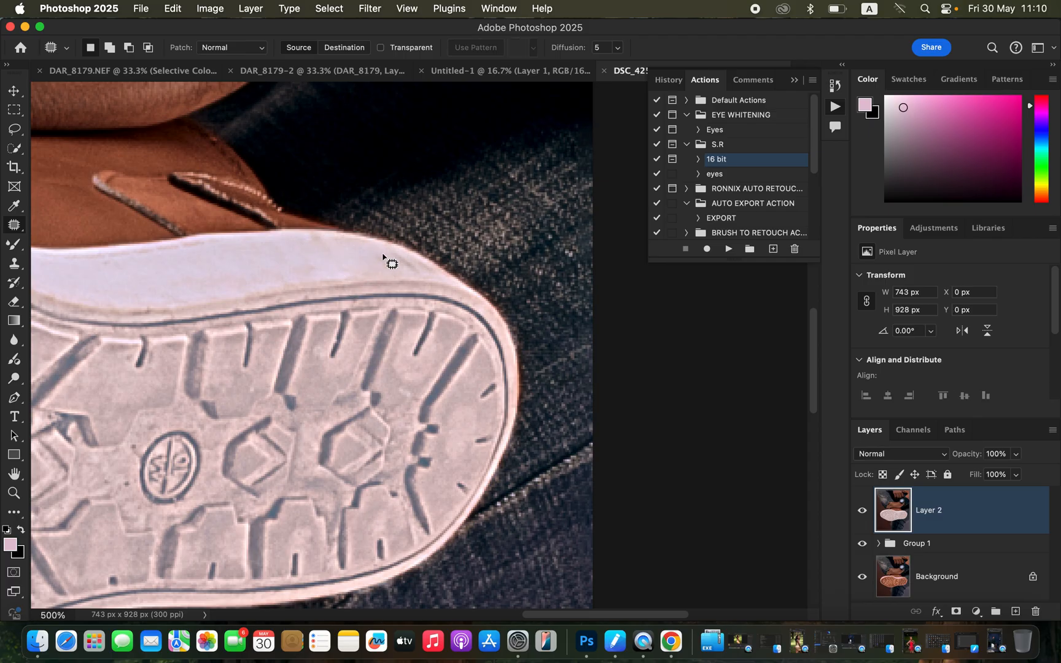
pyautogui.moveTo(405, 269)
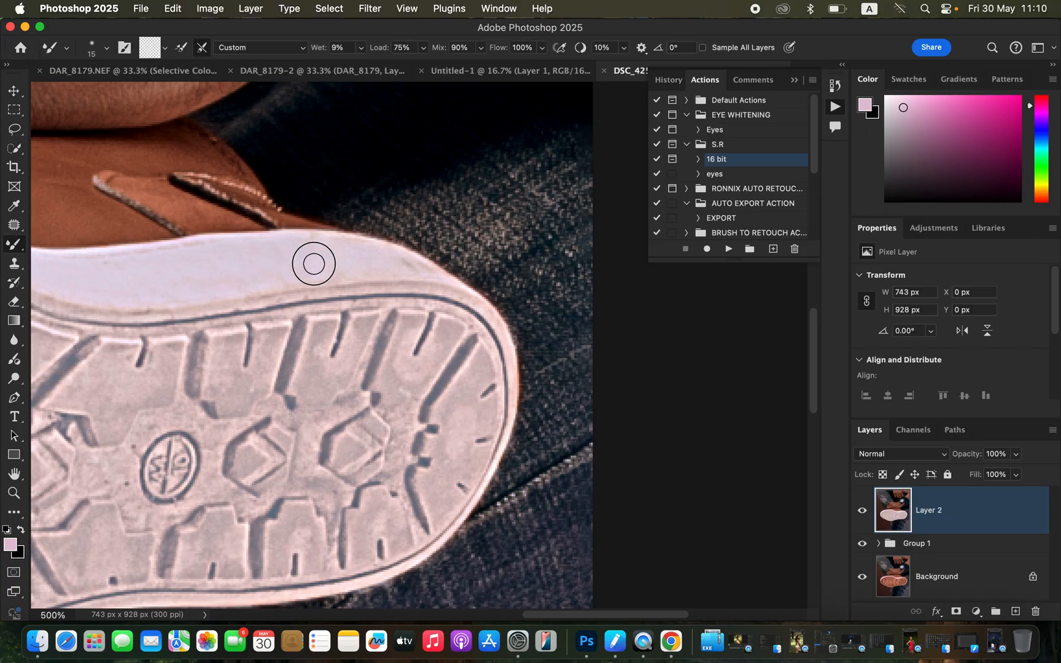
pyautogui.moveTo(398, 265)
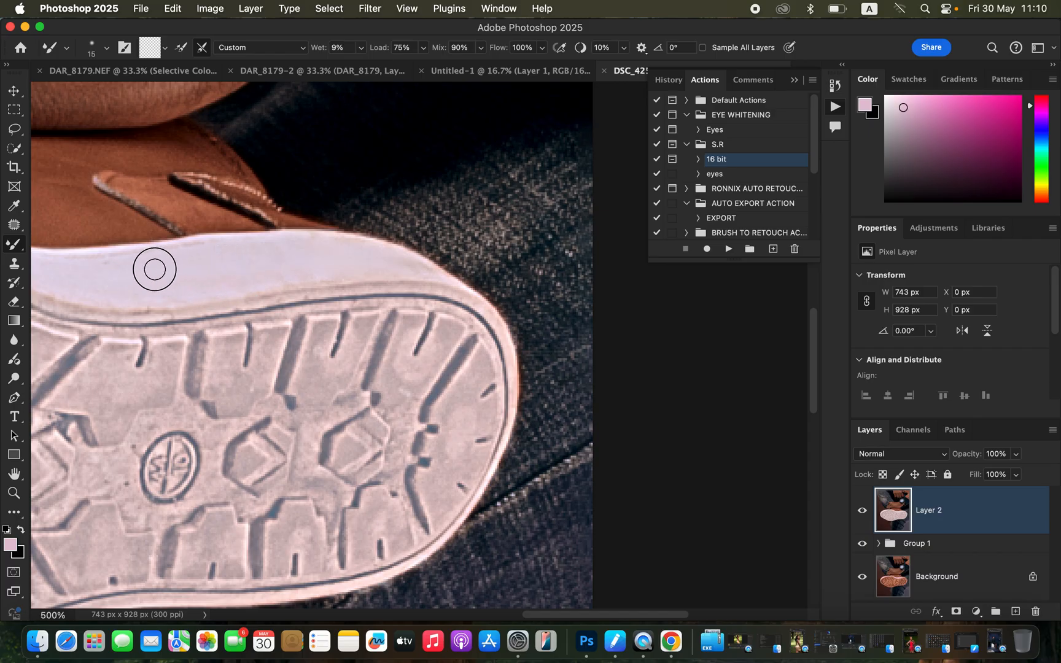
pyautogui.moveTo(124, 302)
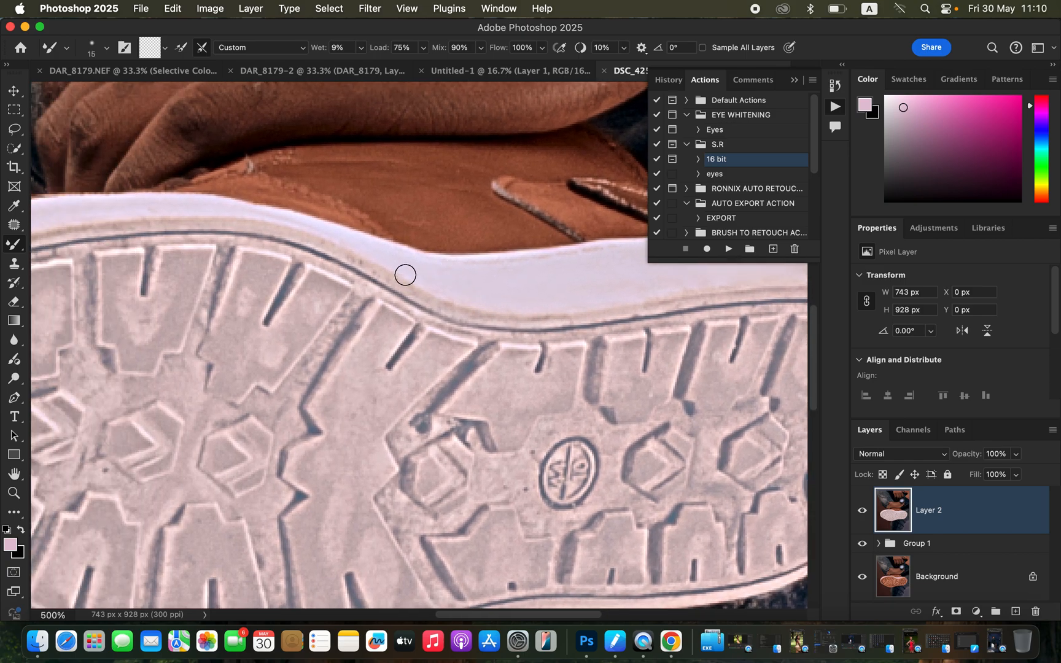
pyautogui.moveTo(341, 303)
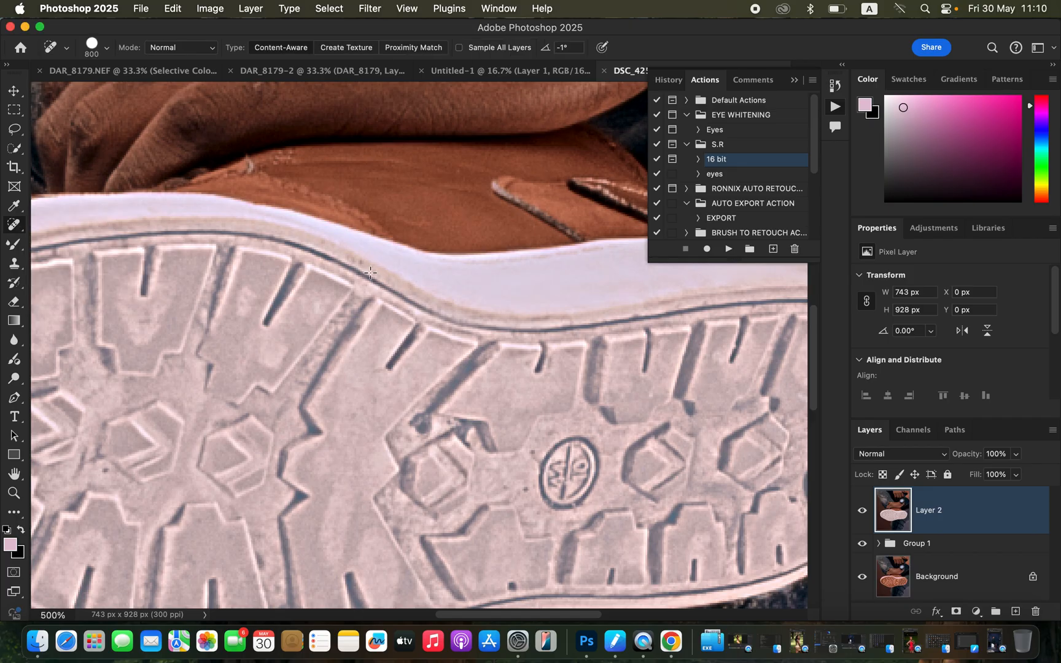
pyautogui.moveTo(380, 269)
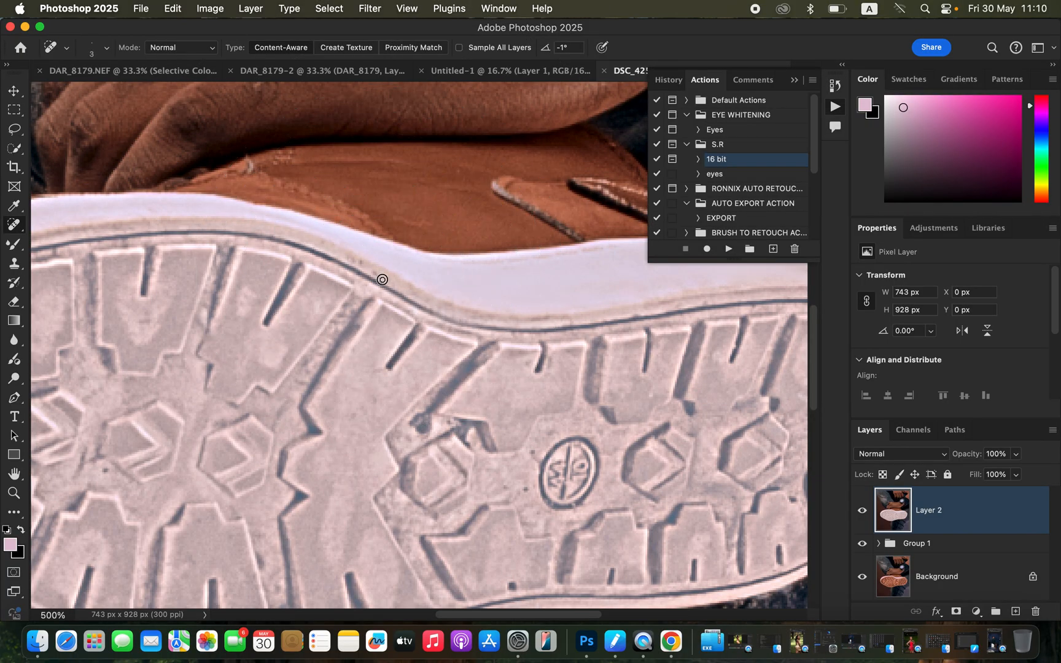
pyautogui.moveTo(350, 260)
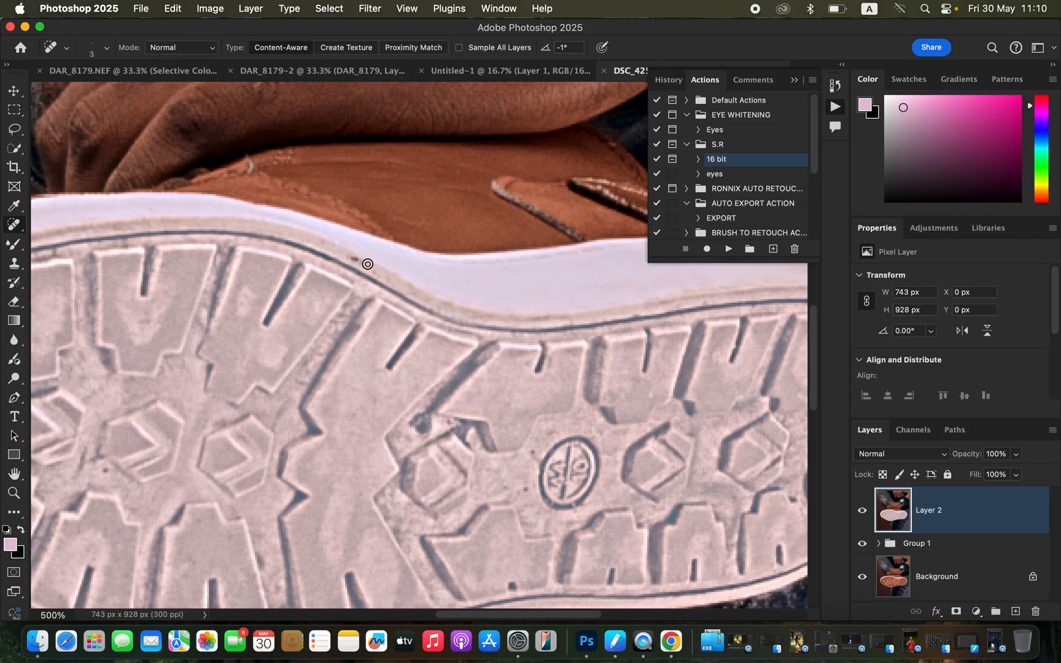
pyautogui.moveTo(544, 321)
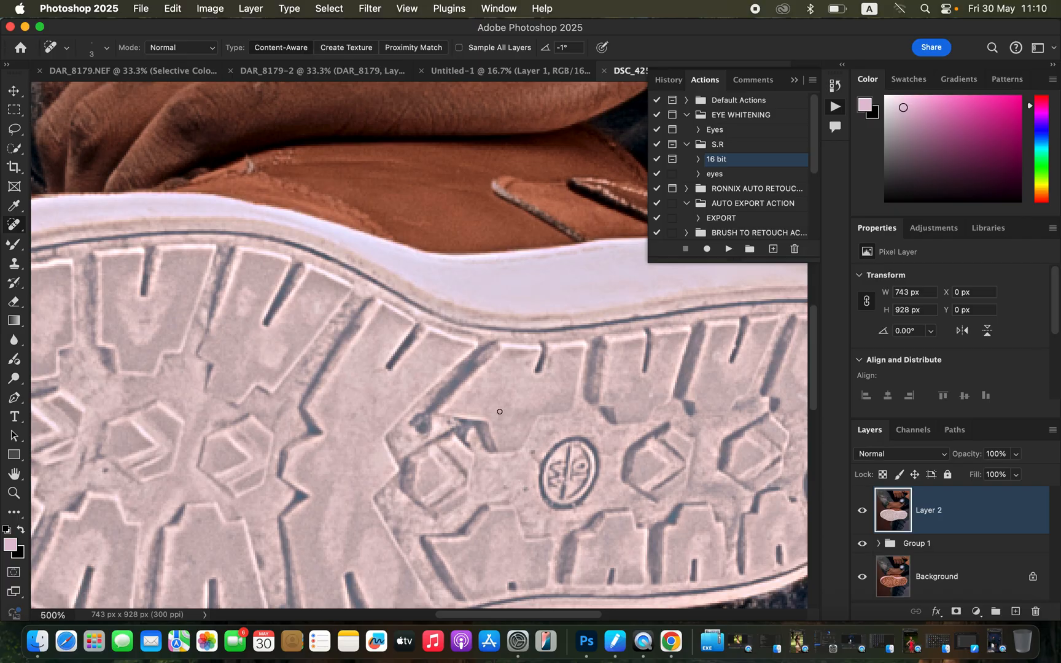
pyautogui.moveTo(494, 327)
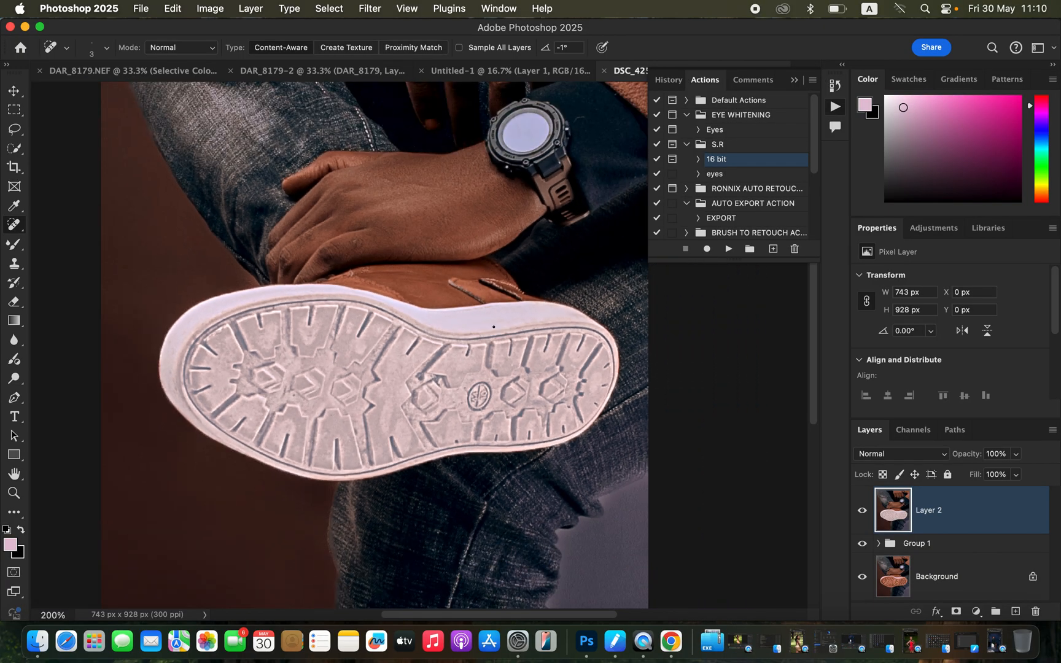
pyautogui.moveTo(948, 513)
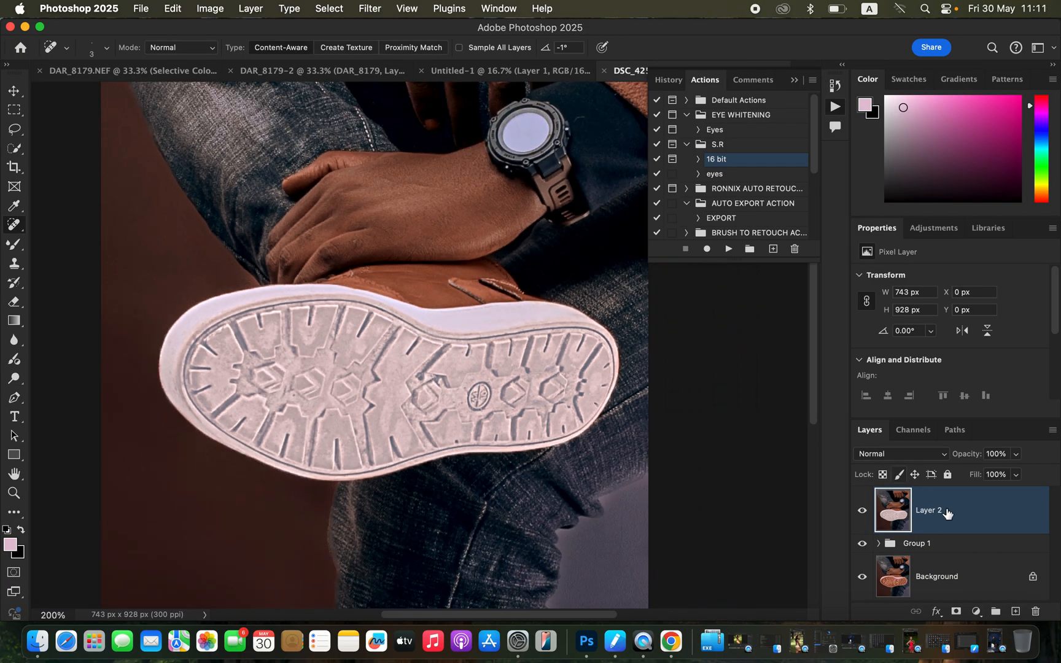
pyautogui.moveTo(1007, 582)
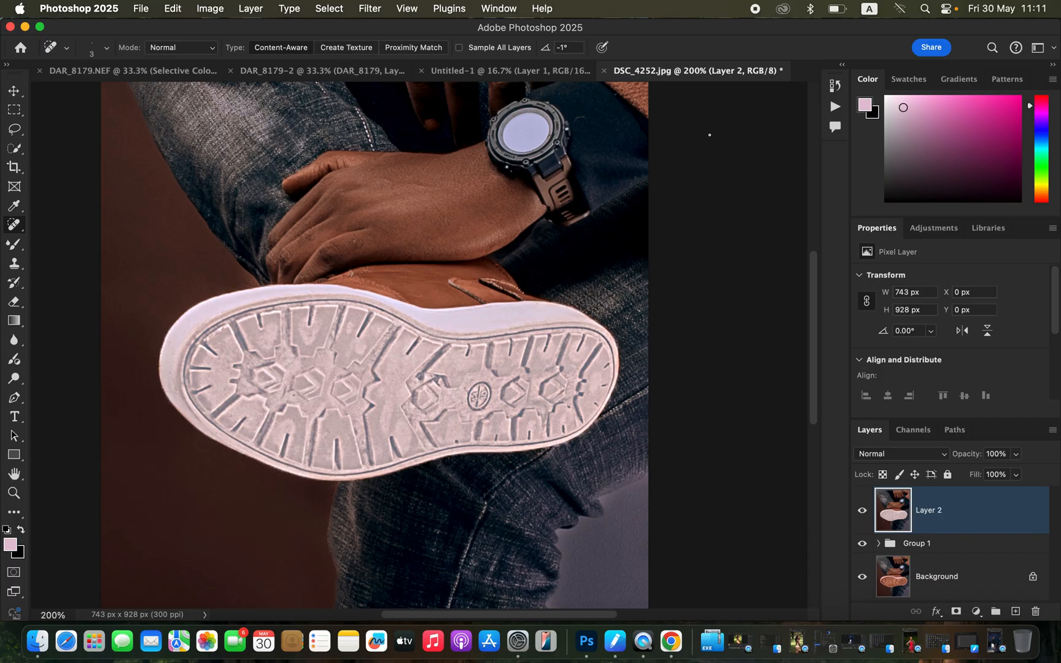
pyautogui.moveTo(222, 202)
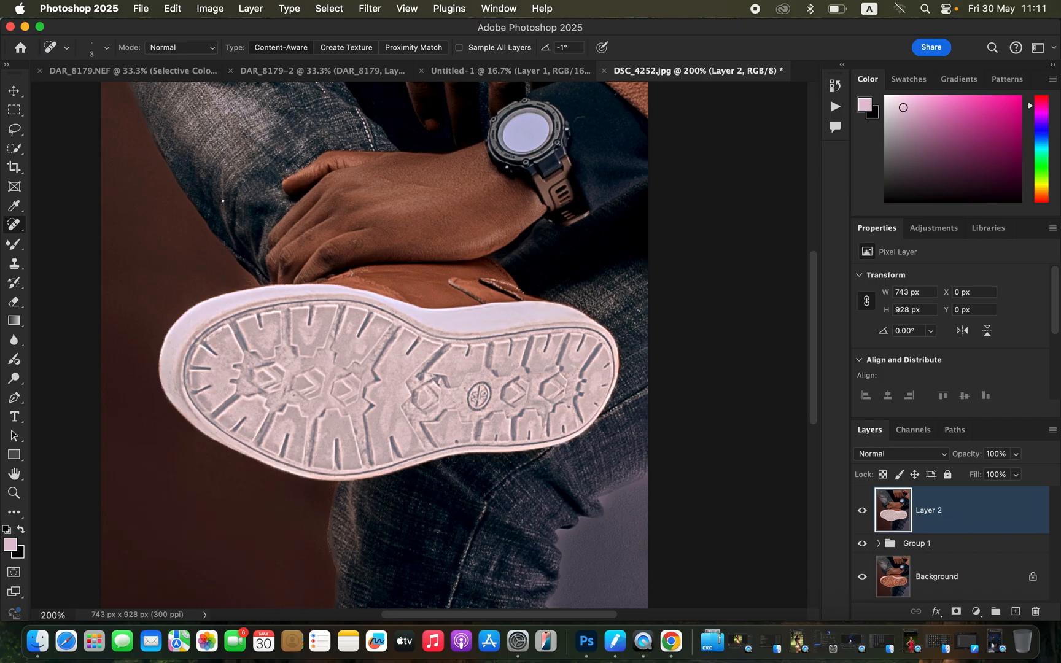